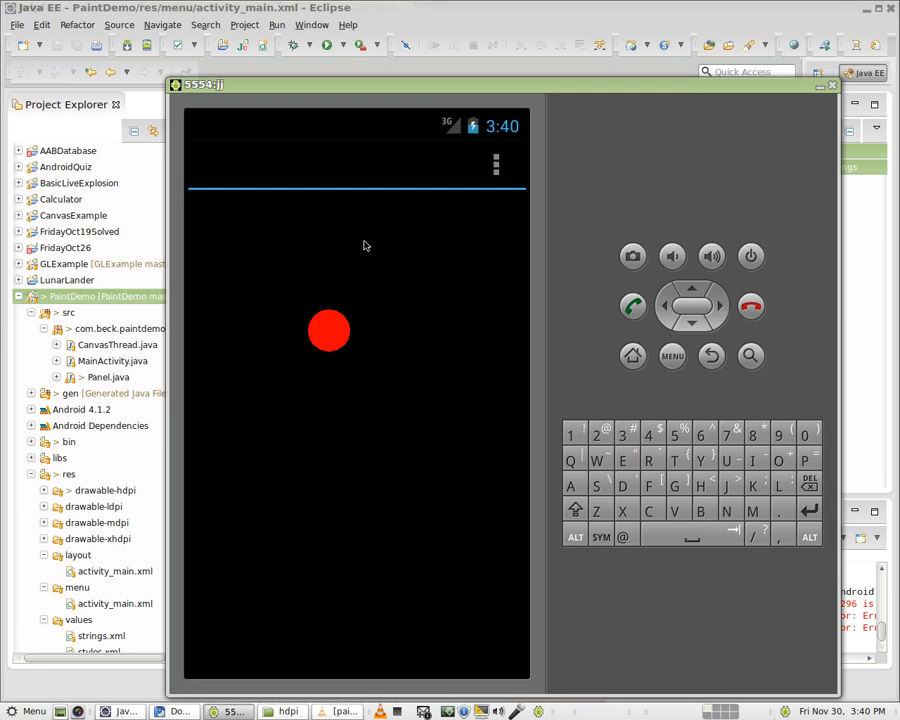
mouse_move(437, 317)
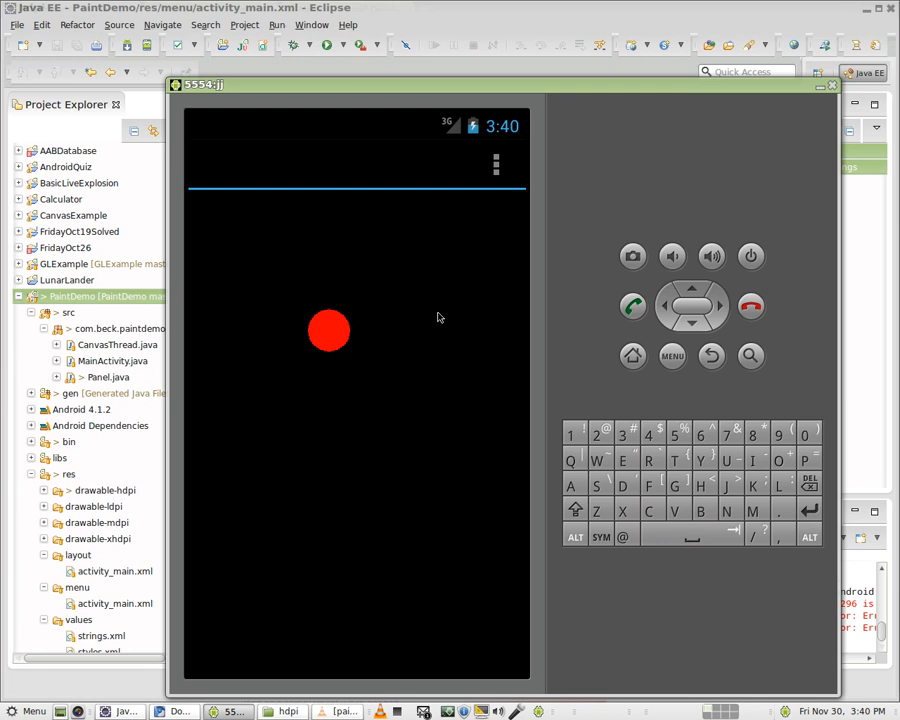
mouse_move(193, 226)
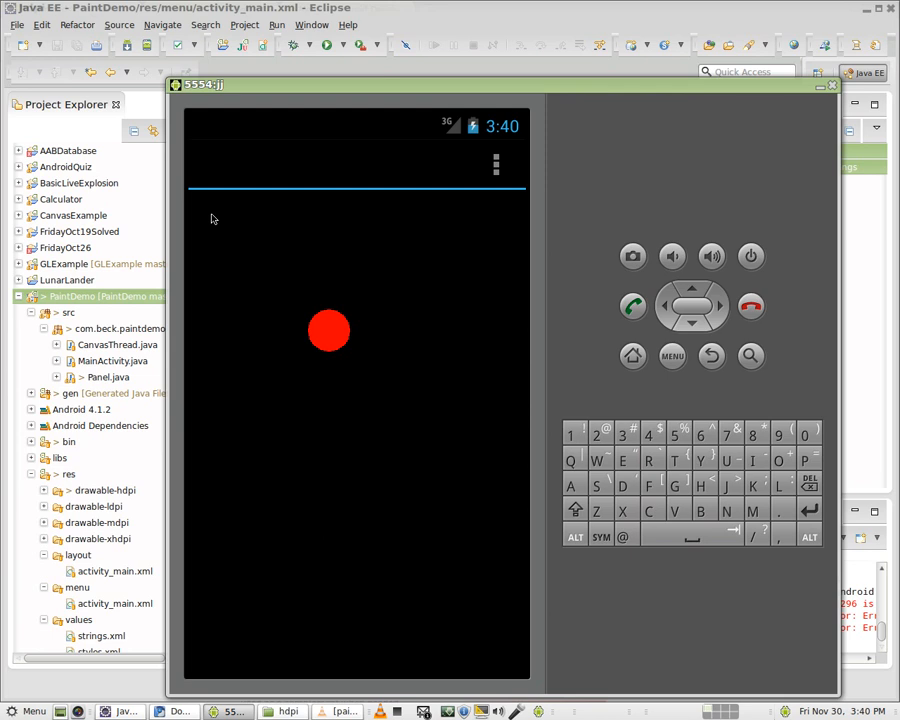
mouse_move(368, 178)
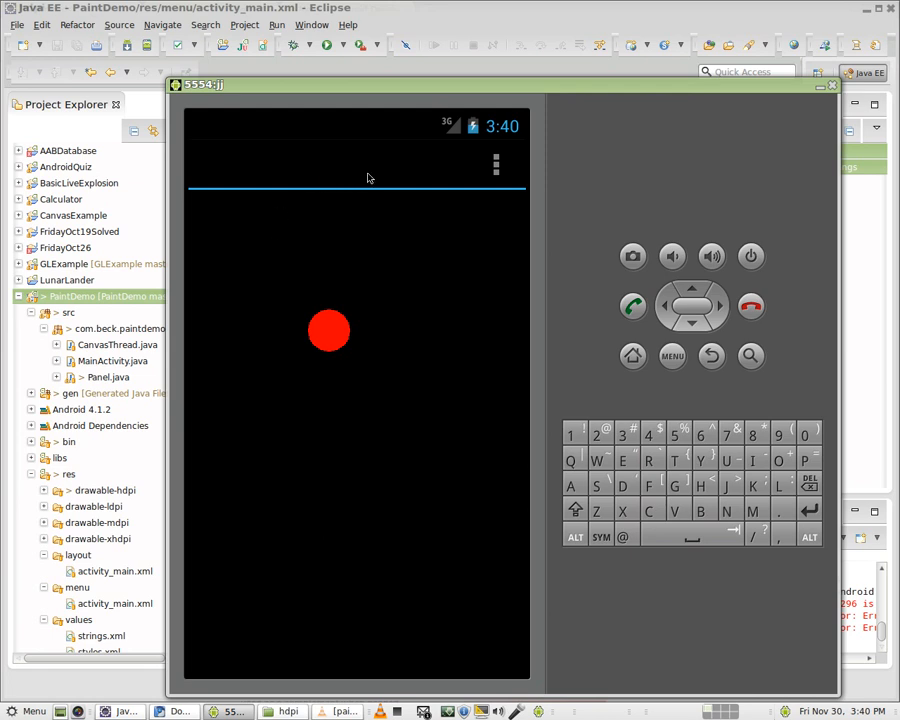
mouse_move(373, 173)
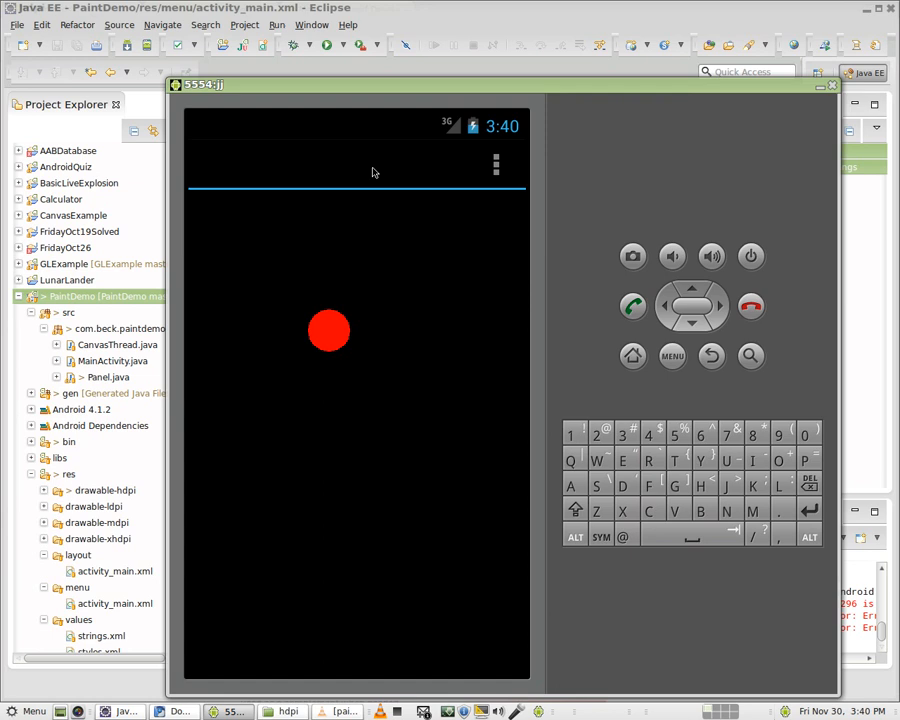
mouse_move(60, 305)
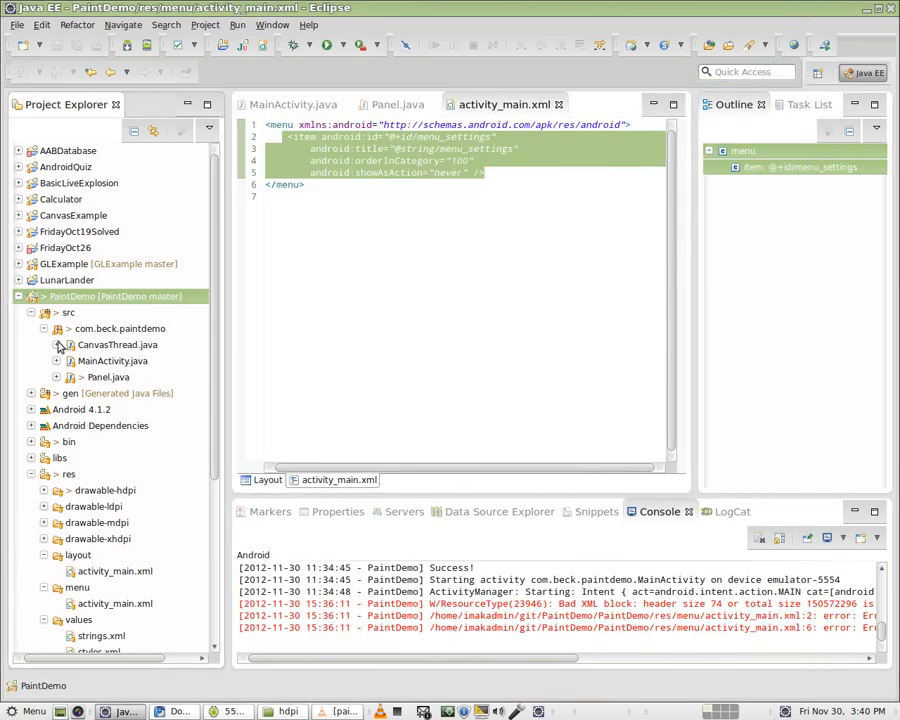
Open MainActivity.java and read the onCreateOptionsMenu Javadoc popup, then dismiss it.
left_click(290, 104)
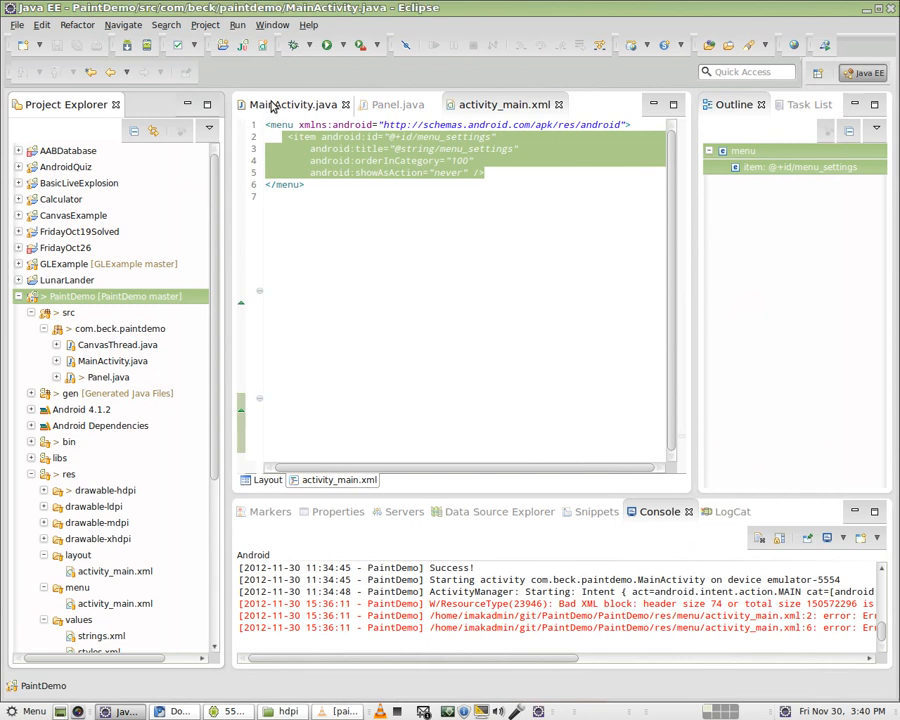
left_click(290, 104)
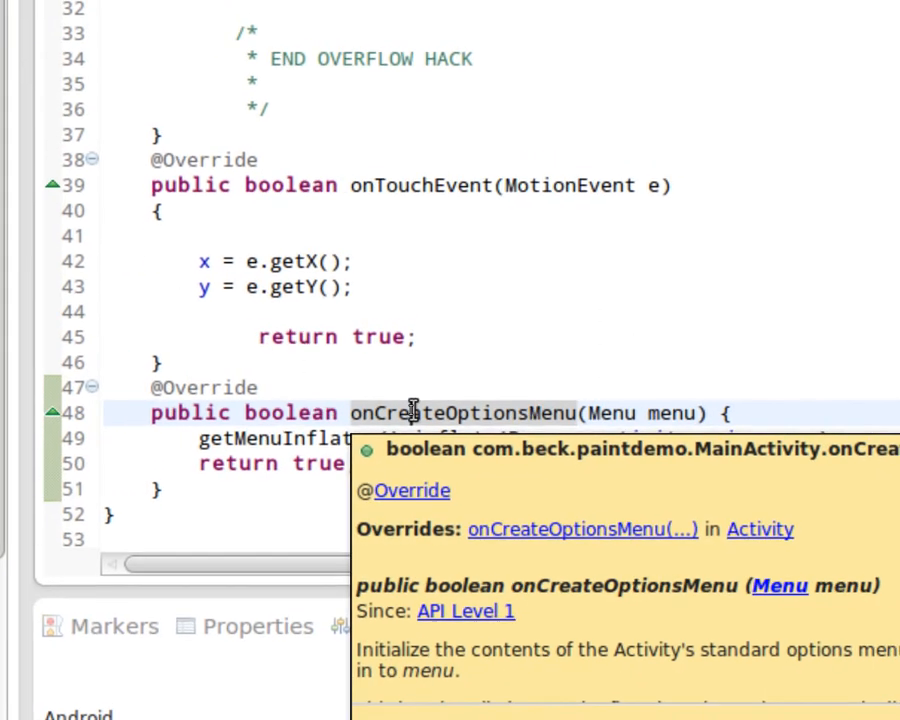
left_click(430, 422)
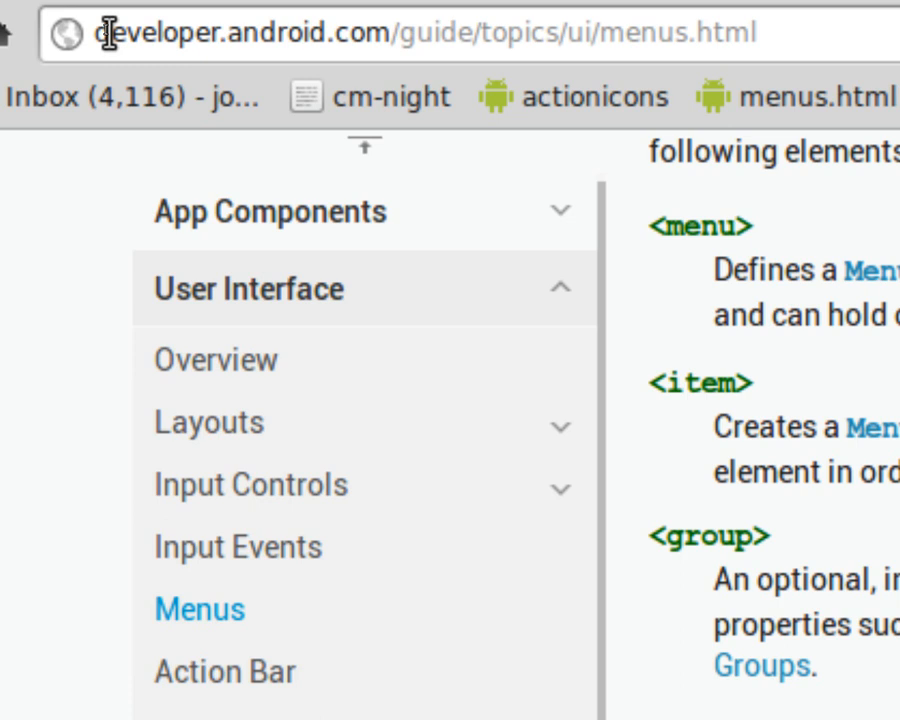
Paste the guide's two game_menu.xml example items into activity_main.xml in Eclipse.
scroll("down", 3)
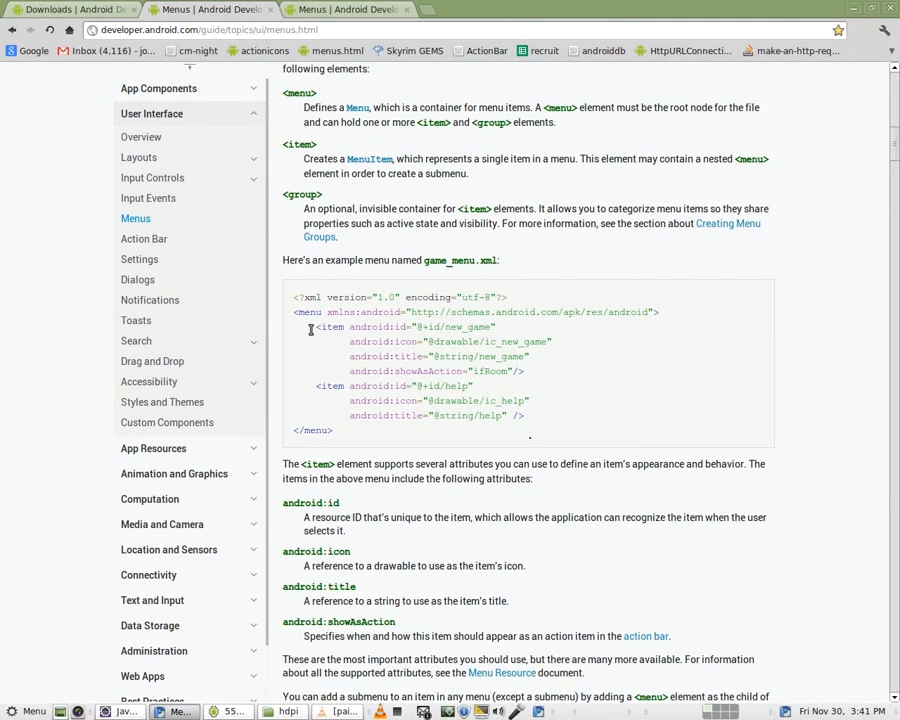
left_click_drag(314, 326, 527, 415)
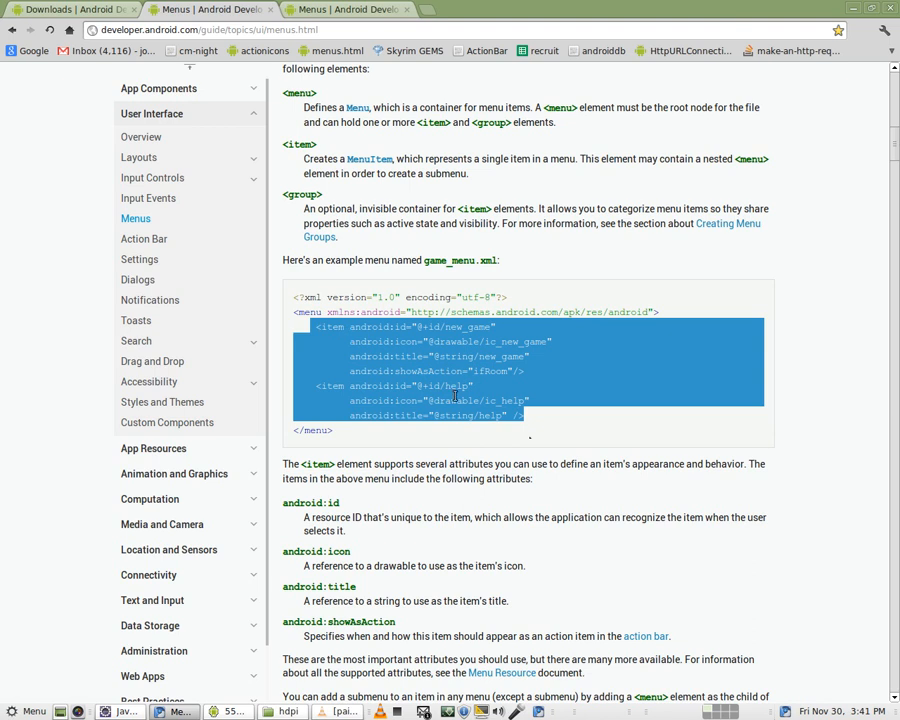
mouse_move(417, 371)
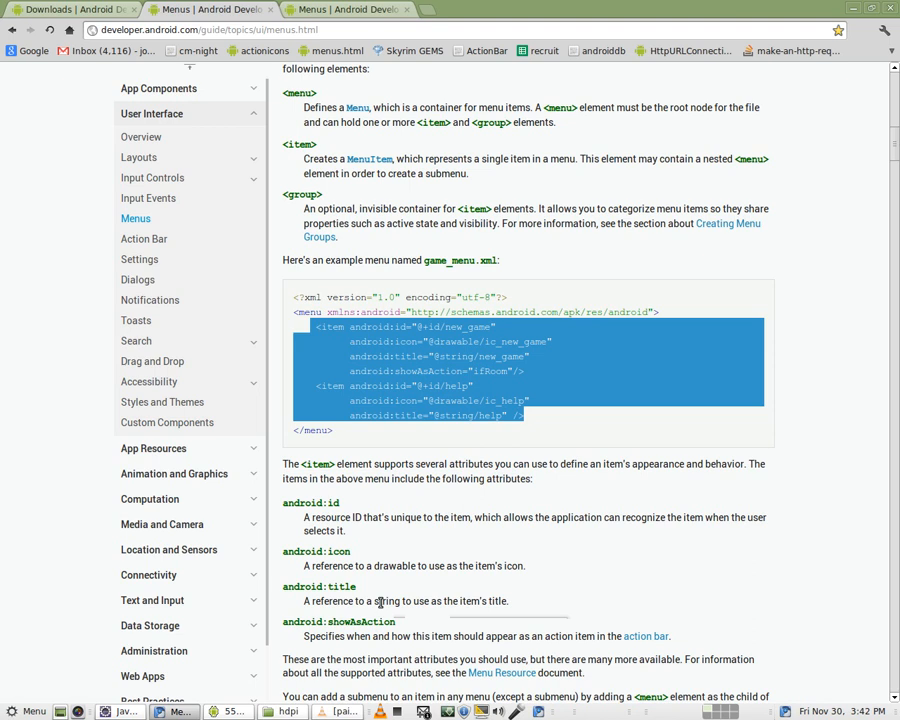
left_click(119, 711)
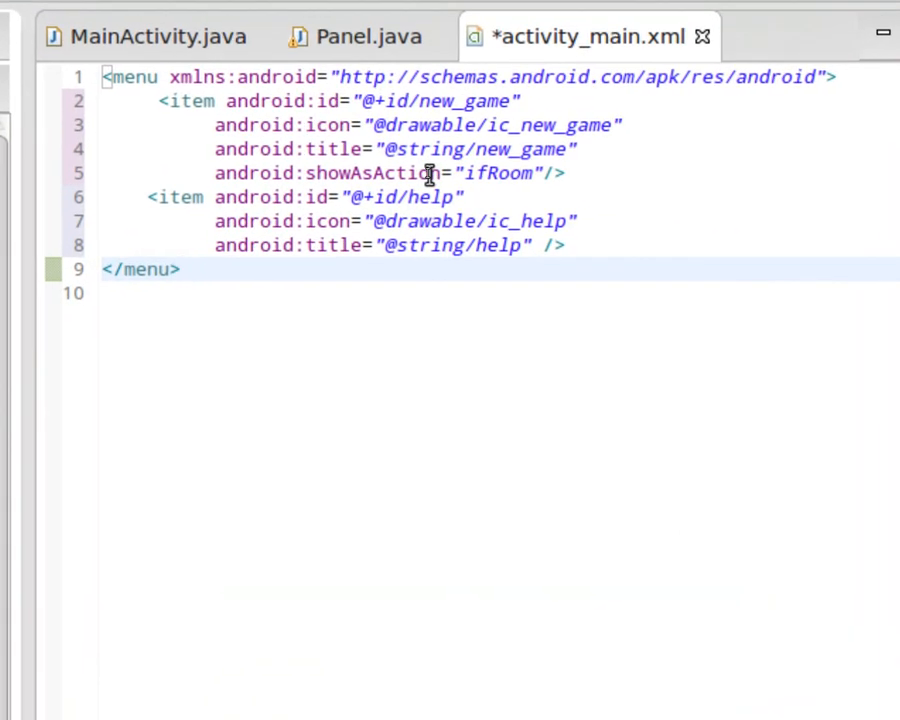
Rename the first item's id, icon and title from new_game to plus.
left_click(182, 269)
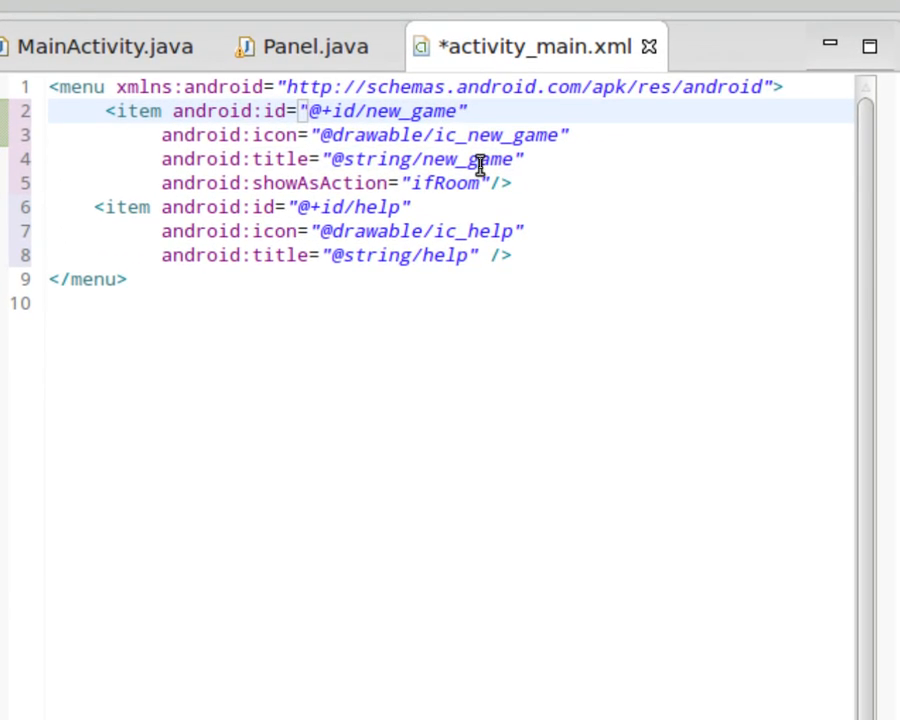
key("BackSpace")
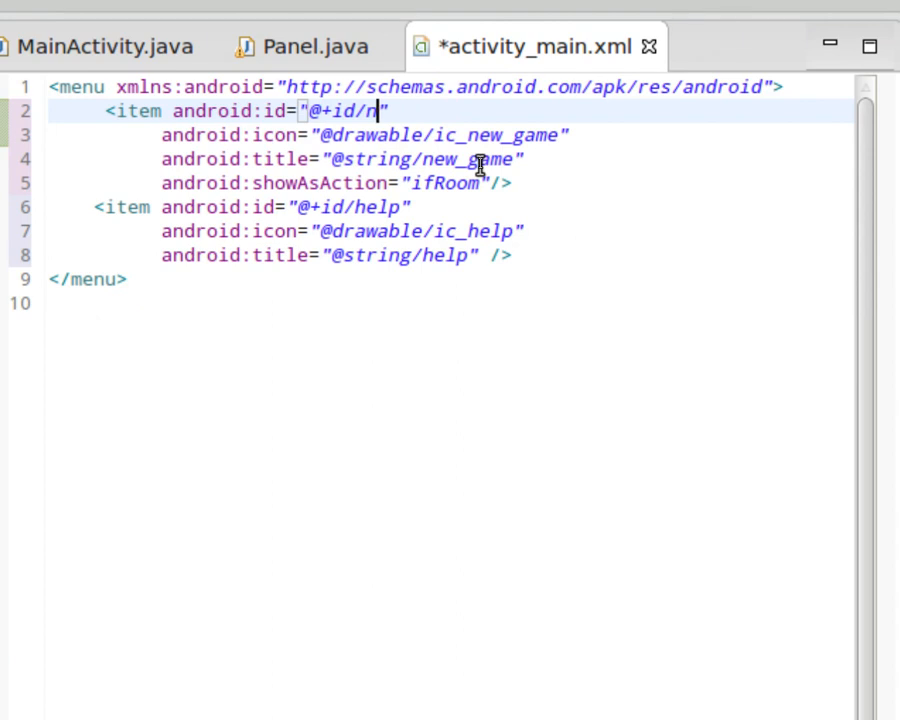
type("plus")
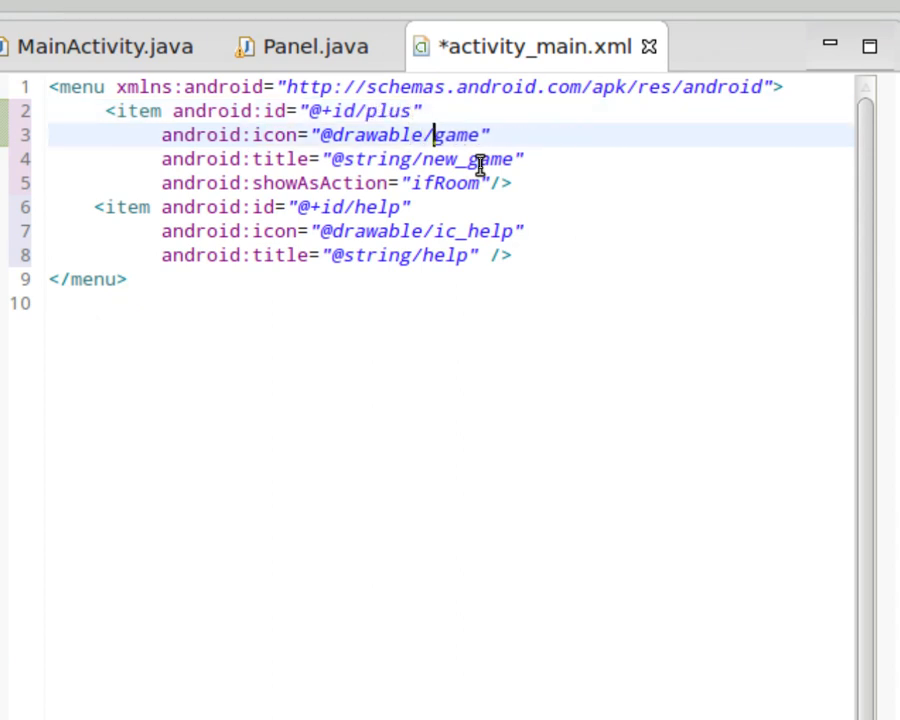
key("BackSpace")
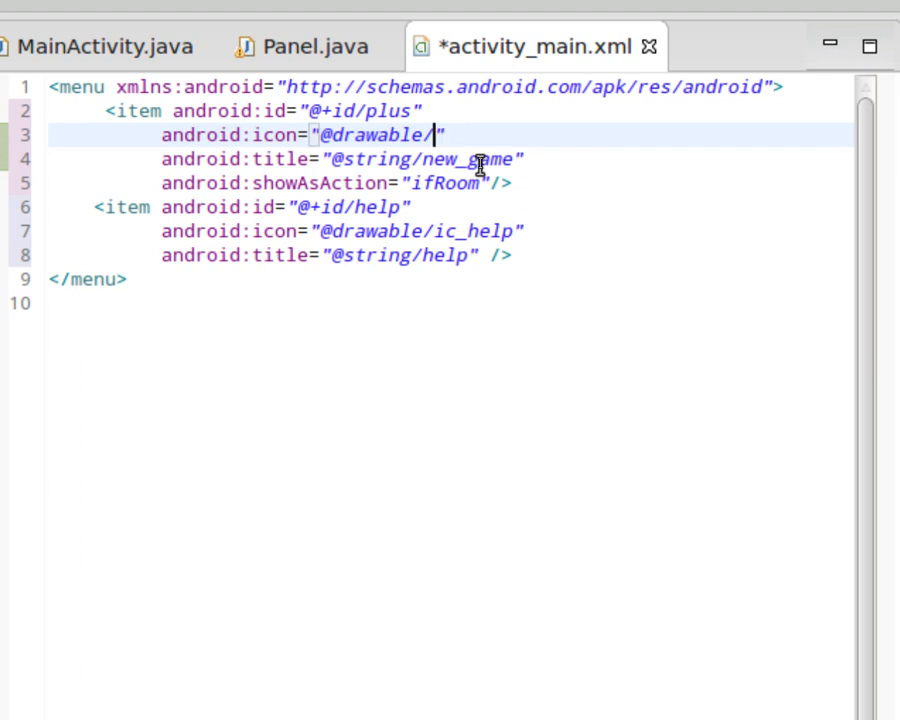
type("plus")
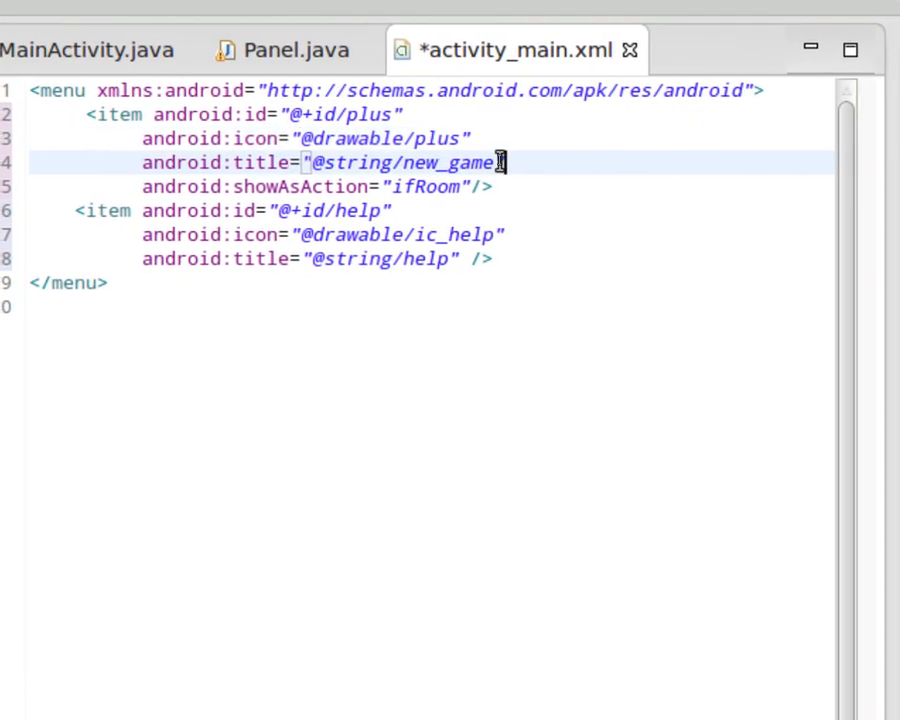
key("BackSpace")
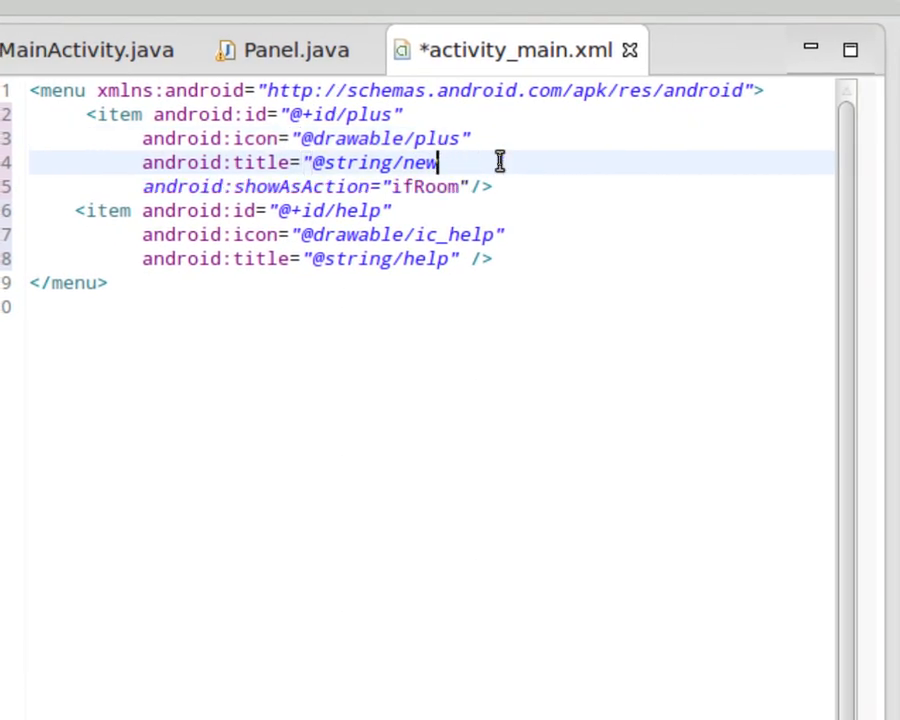
key("BackSpace")
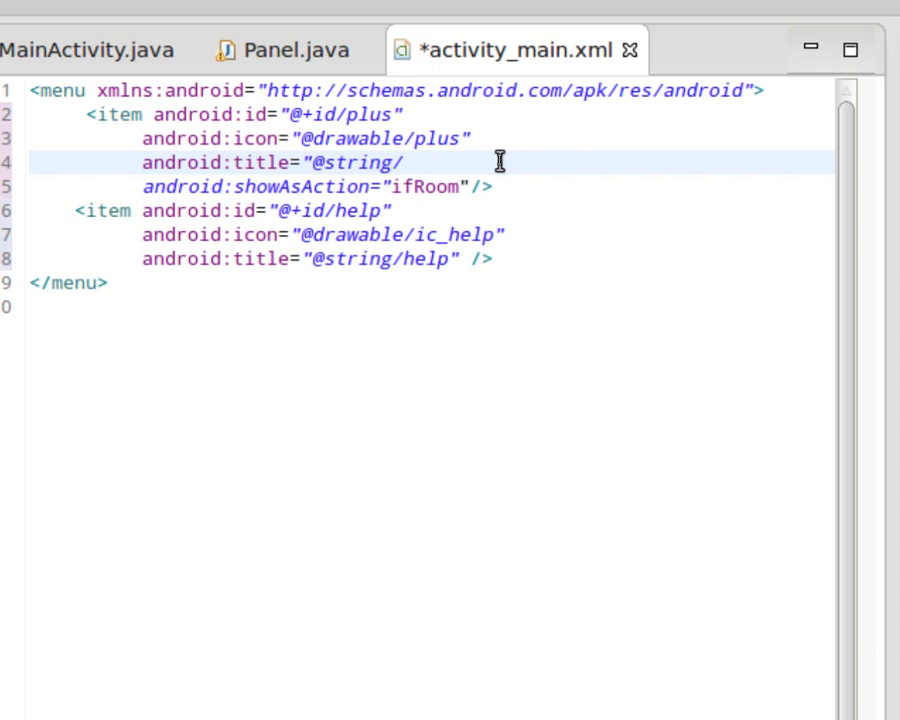
type("plus\"")
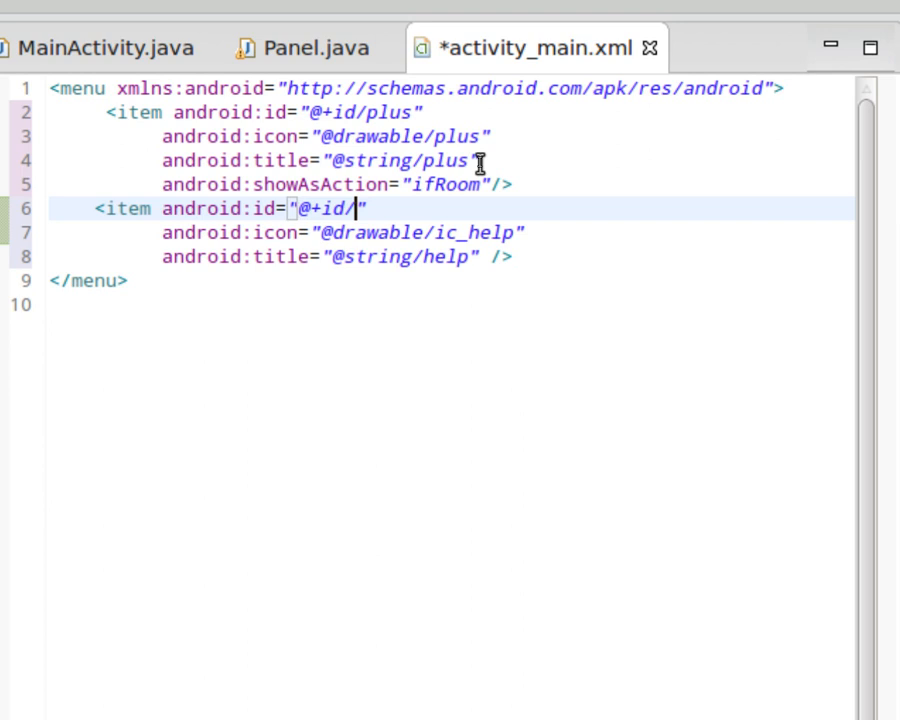
Rename the second item's id, icon and title from help to undo, and save.
type("undo")
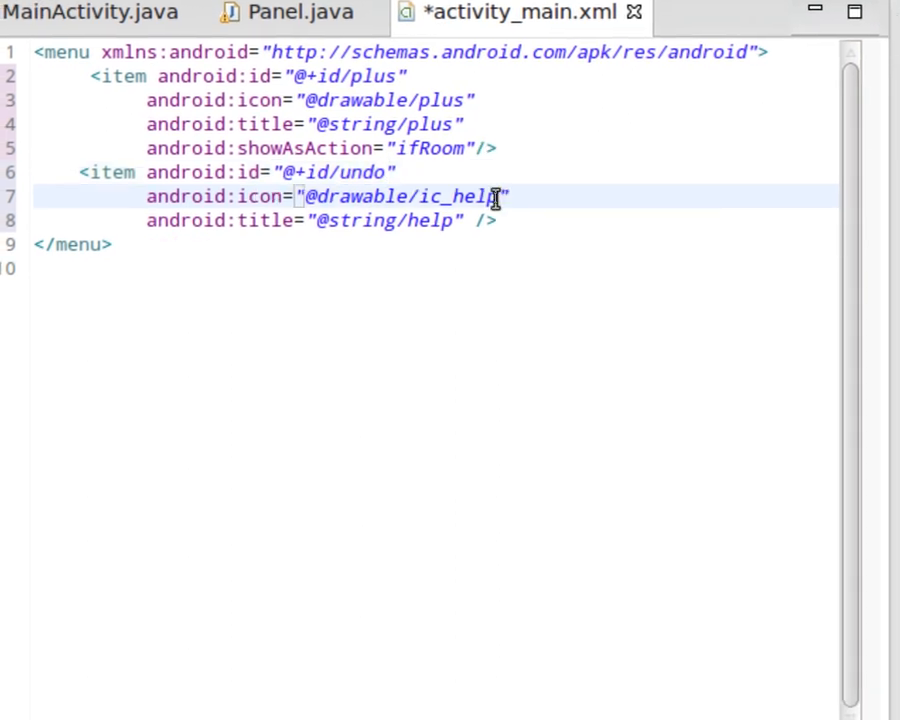
key("BackSpace")
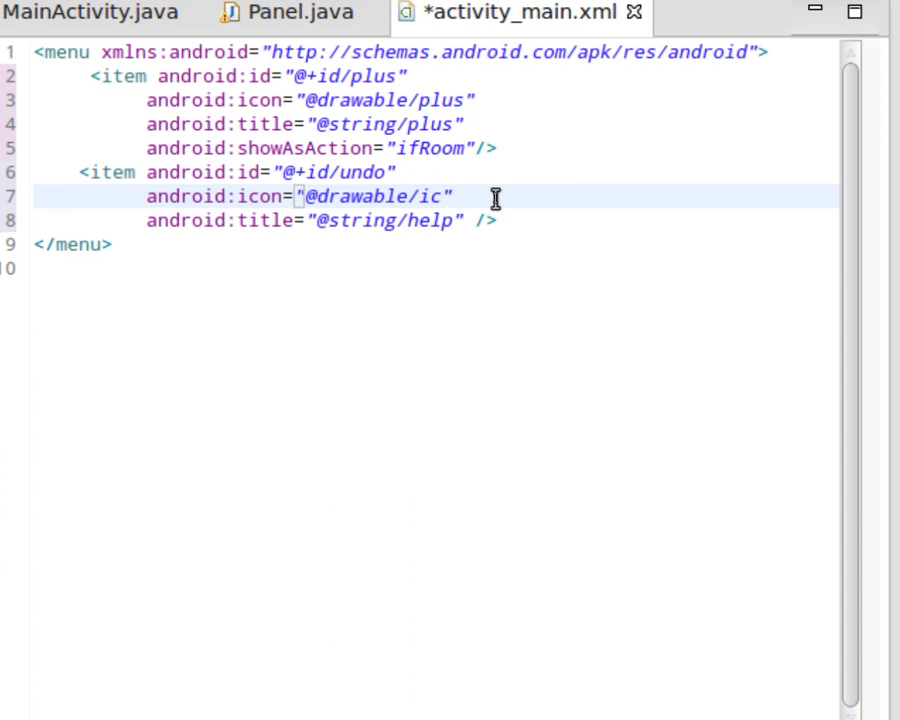
type("undo")
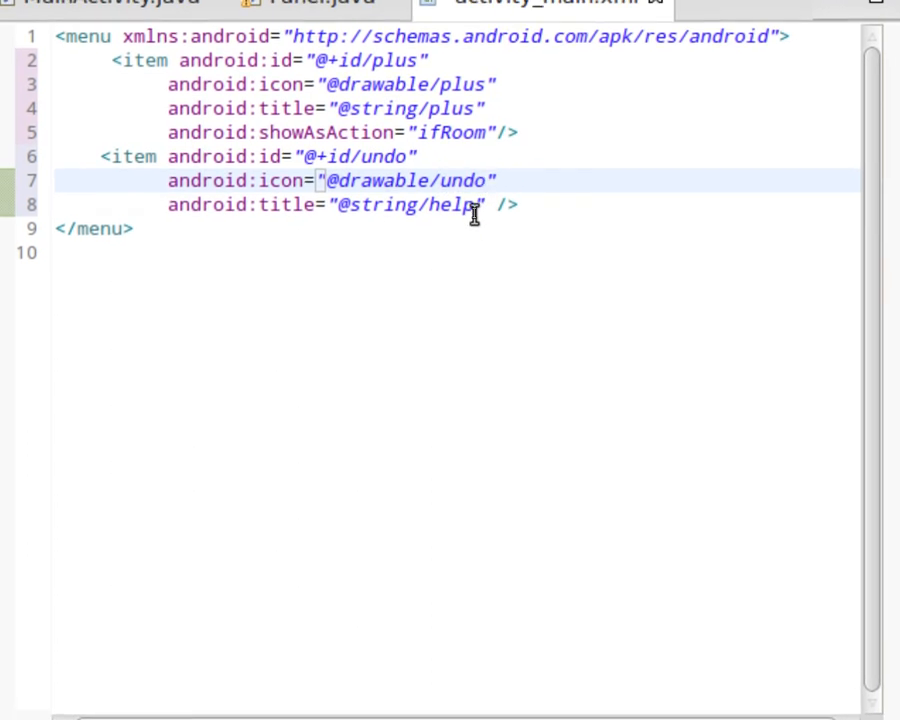
key("BackSpace")
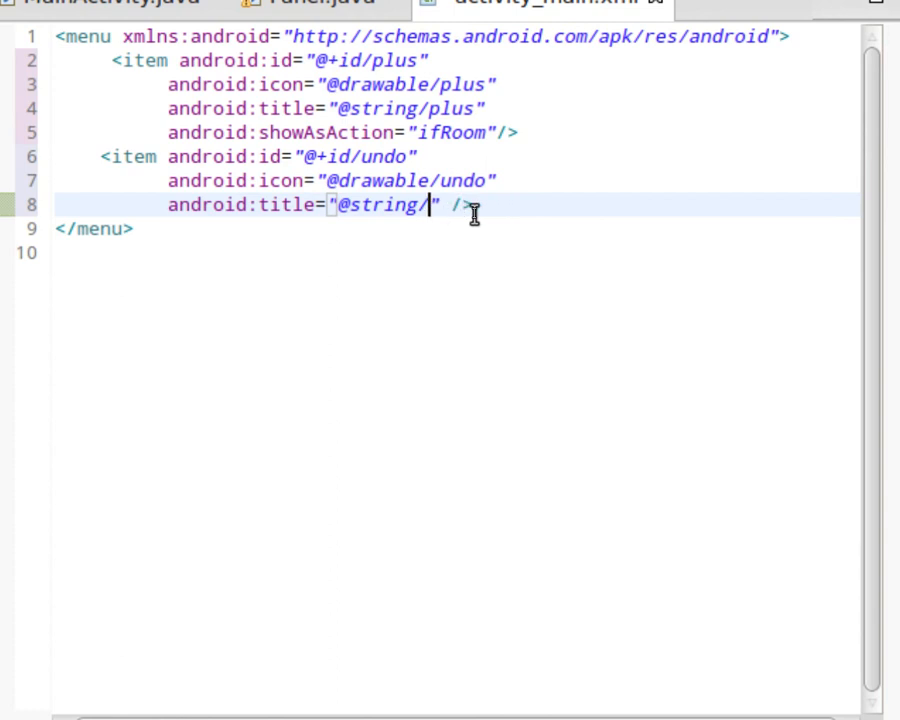
type("undo")
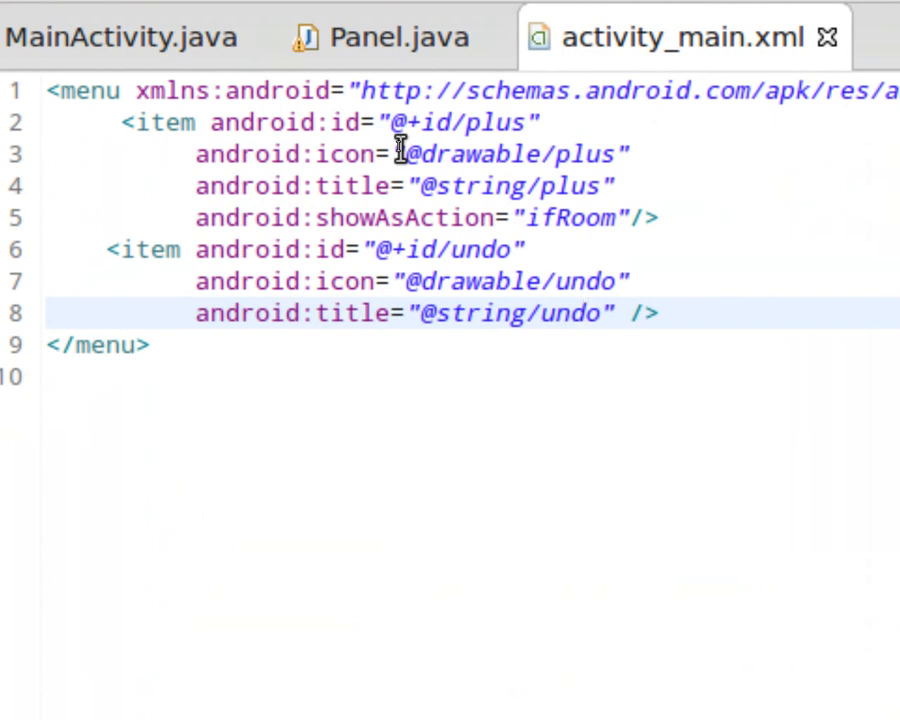
left_click(583, 313)
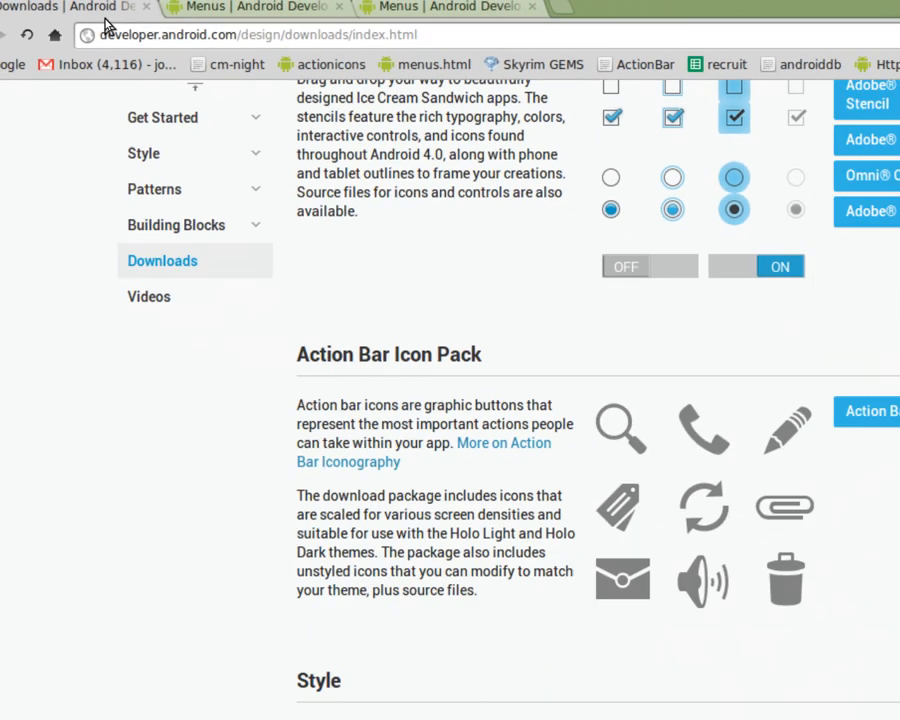
Scroll the Android Design downloads page to the Action Bar Icon Pack section.
scroll("down", 3)
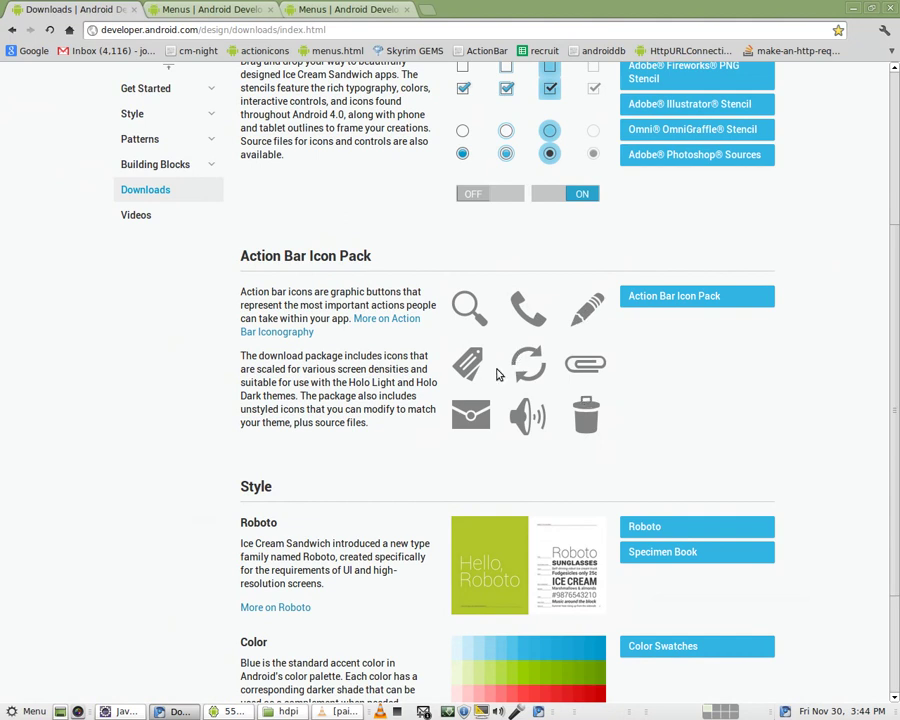
mouse_move(477, 405)
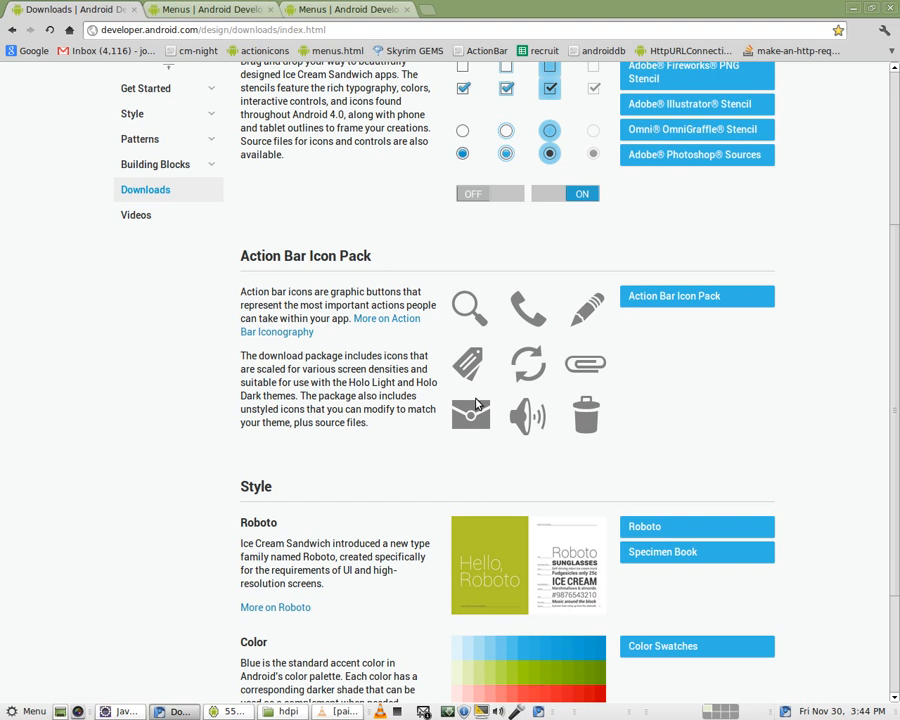
mouse_move(491, 334)
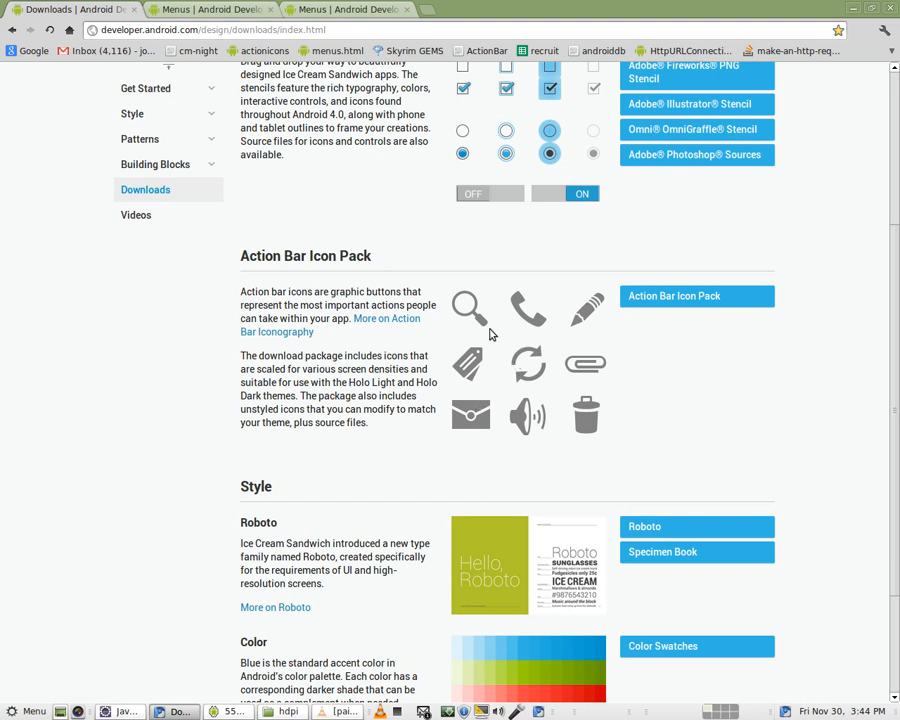
mouse_move(475, 416)
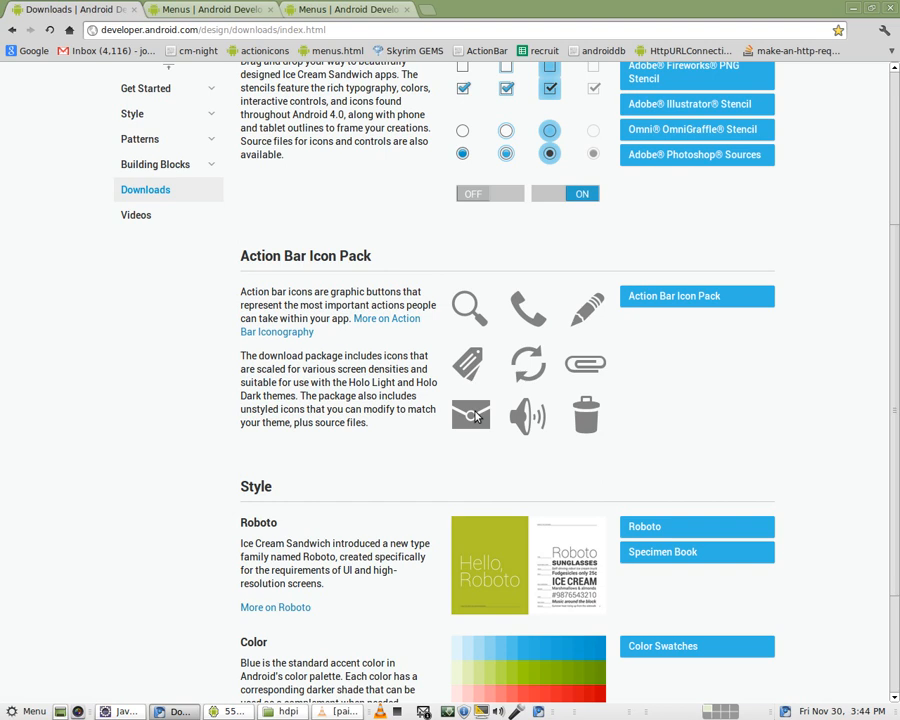
mouse_move(386, 318)
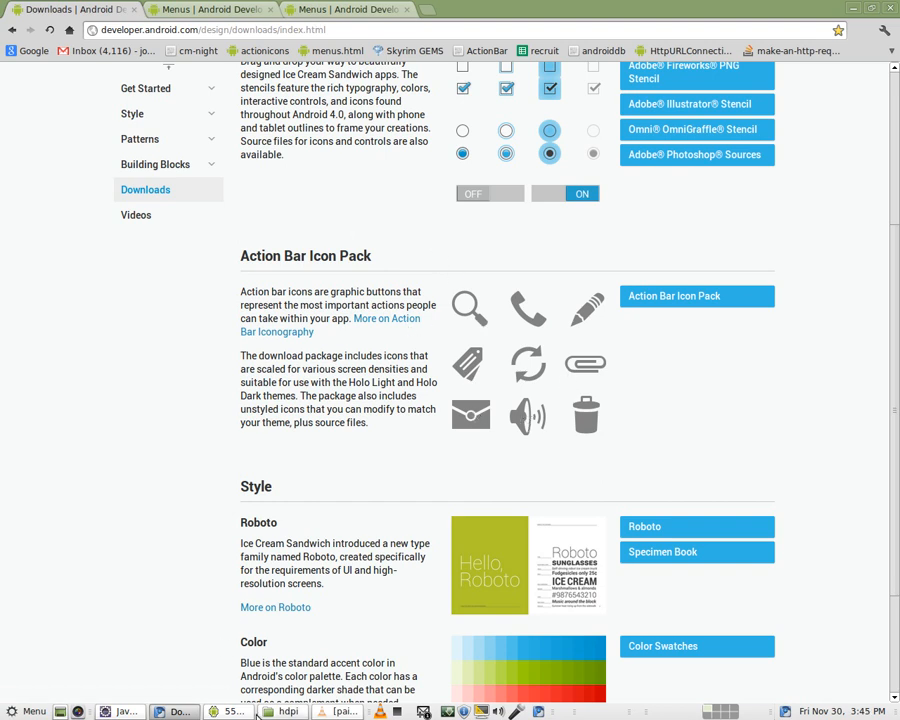
Copy the holo_dark hdpi icons into PaintDemo's drawable-hdpi folder as plus.png and undo.png.
left_click(287, 711)
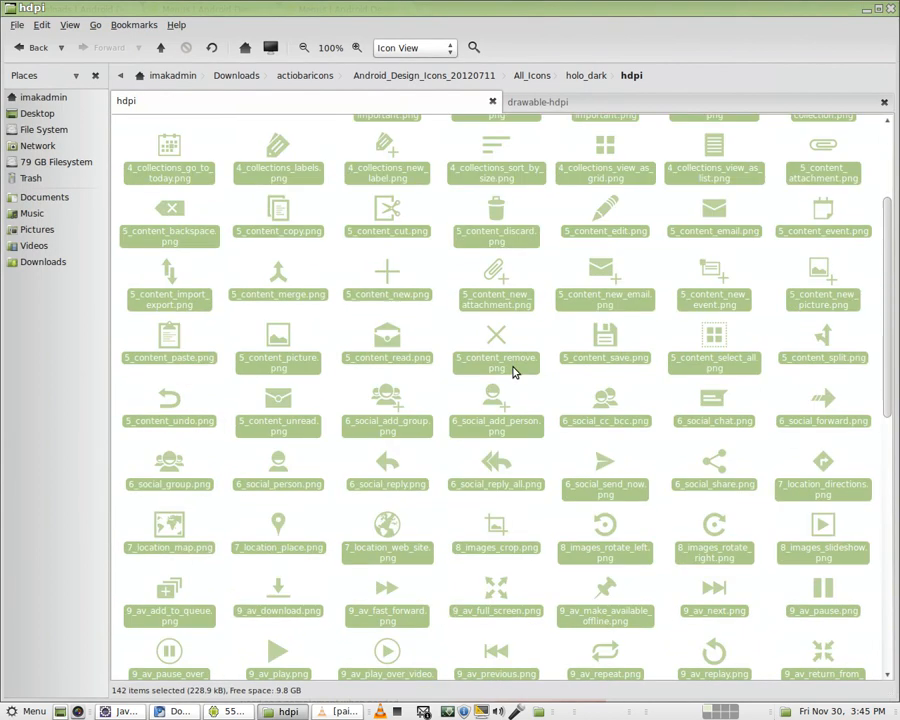
scroll("down", 3)
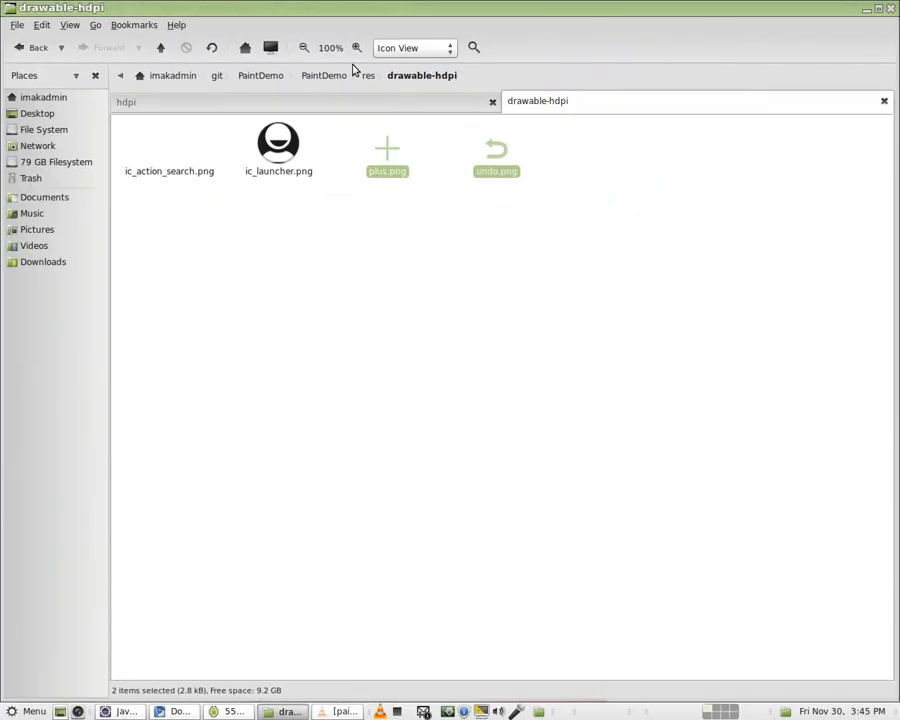
mouse_move(389, 171)
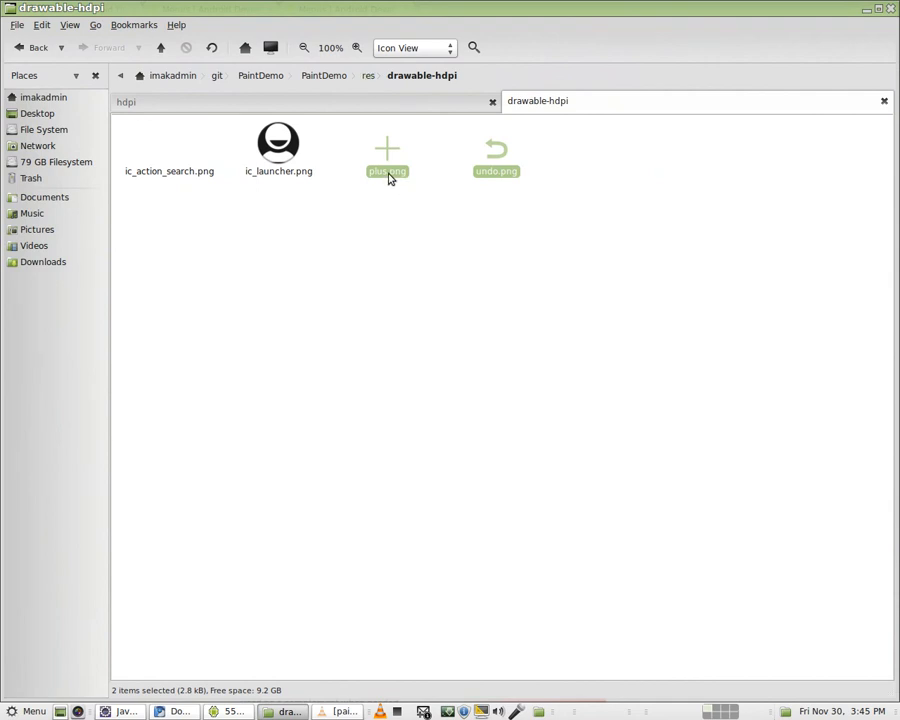
mouse_move(477, 317)
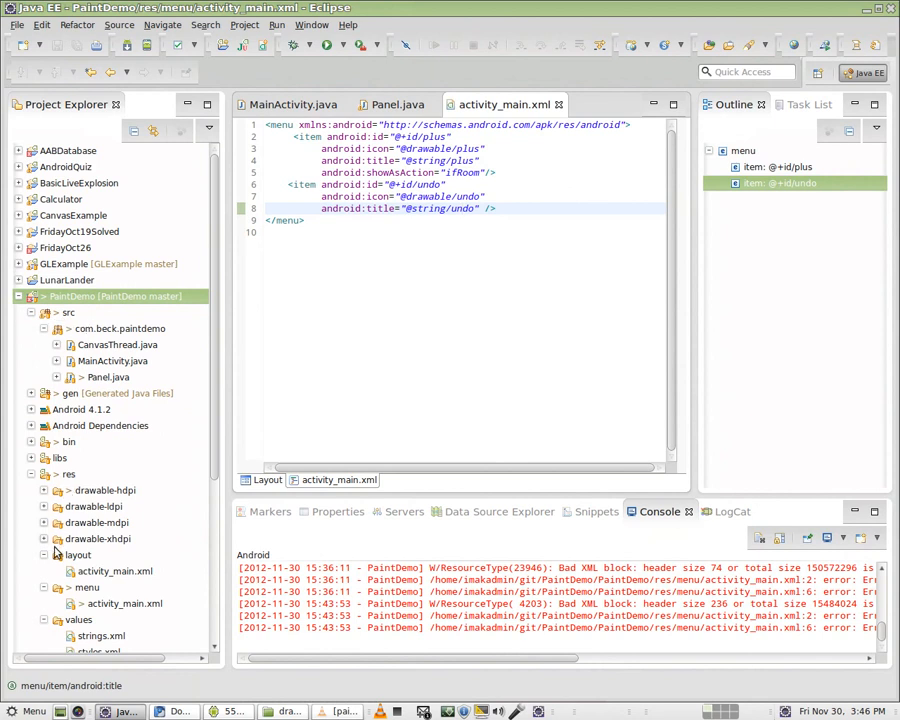
Expand PaintDemo's res/values folder and open strings.xml.
scroll("down", 3)
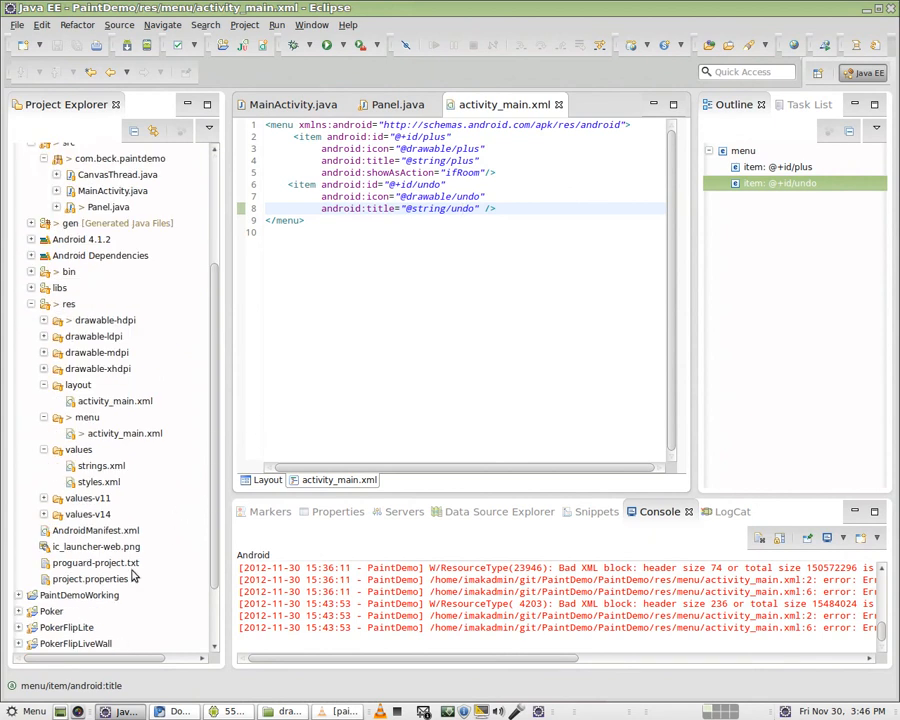
left_click(78, 449)
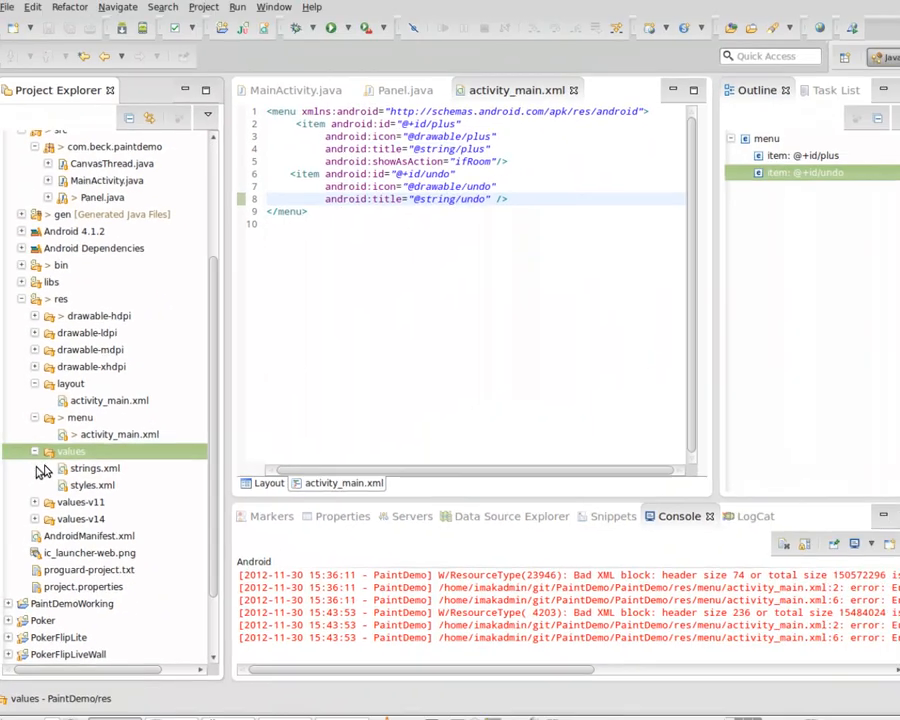
double_click(94, 467)
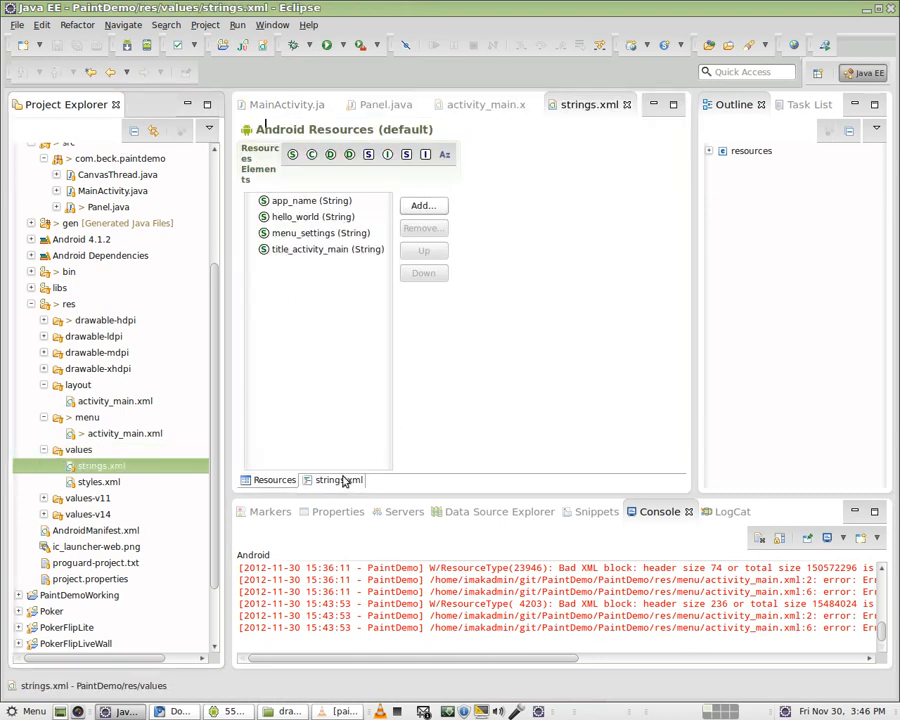
Add strings plus "Change the Color" and undo "Clear the Canvas" in strings.xml source.
left_click(339, 480)
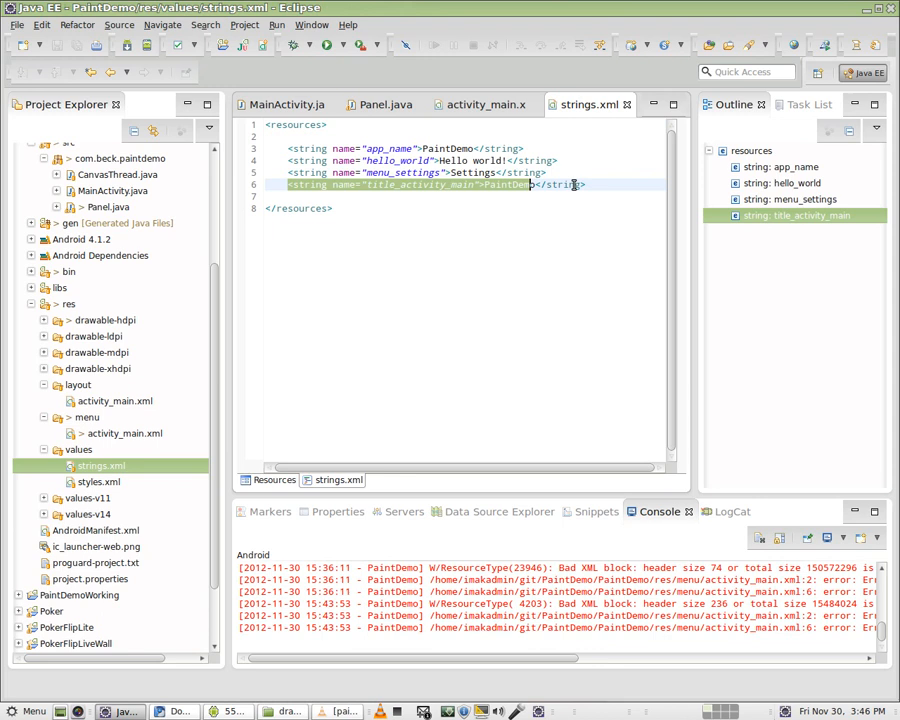
left_click(588, 185)
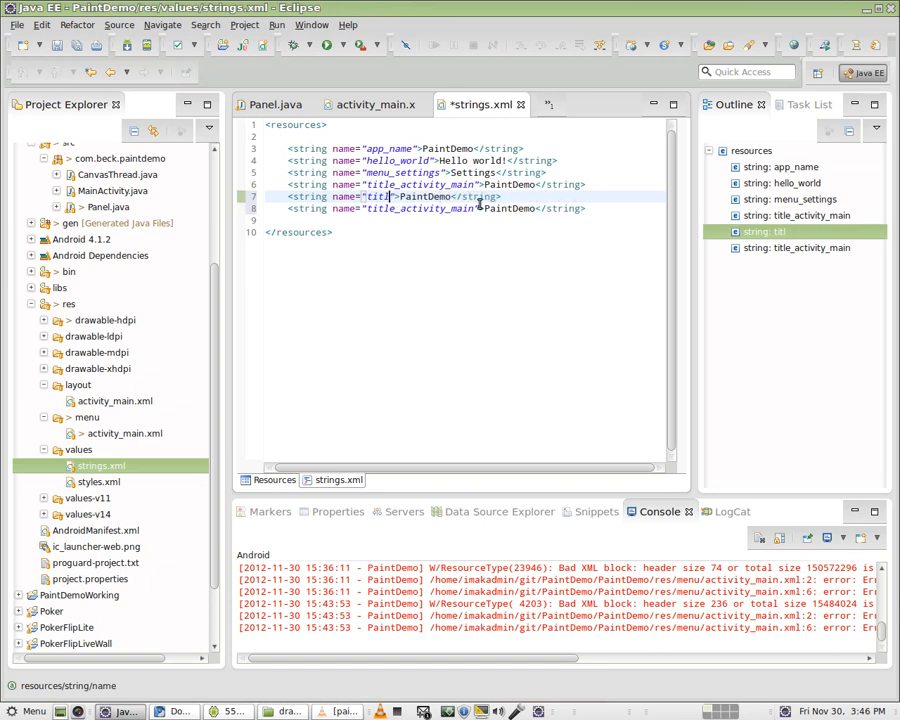
type("plus")
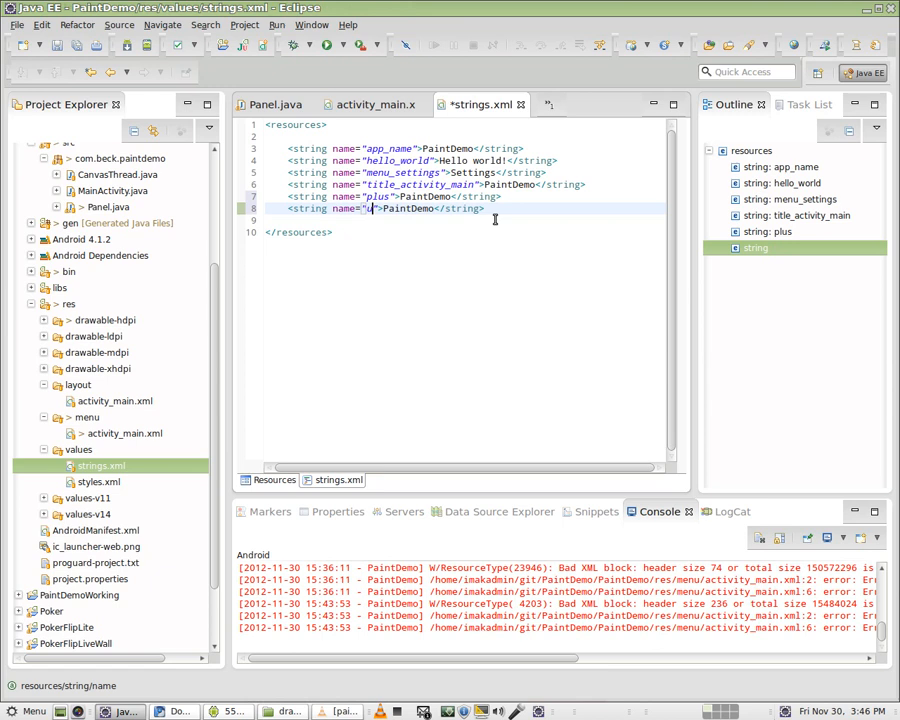
type("undo")
left_click(394, 196)
type("Change ")
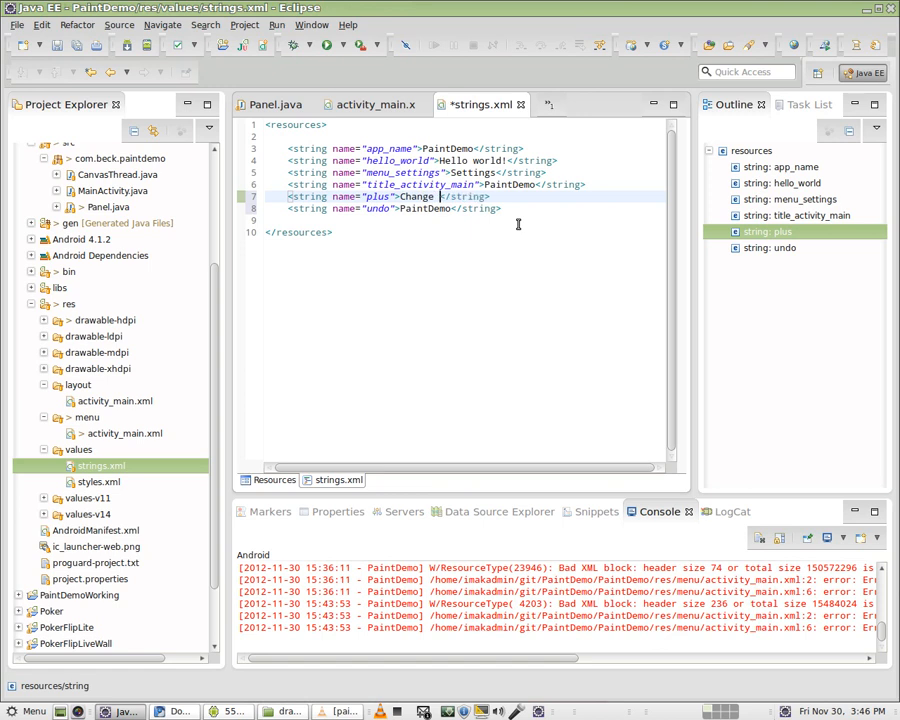
type("the Color")
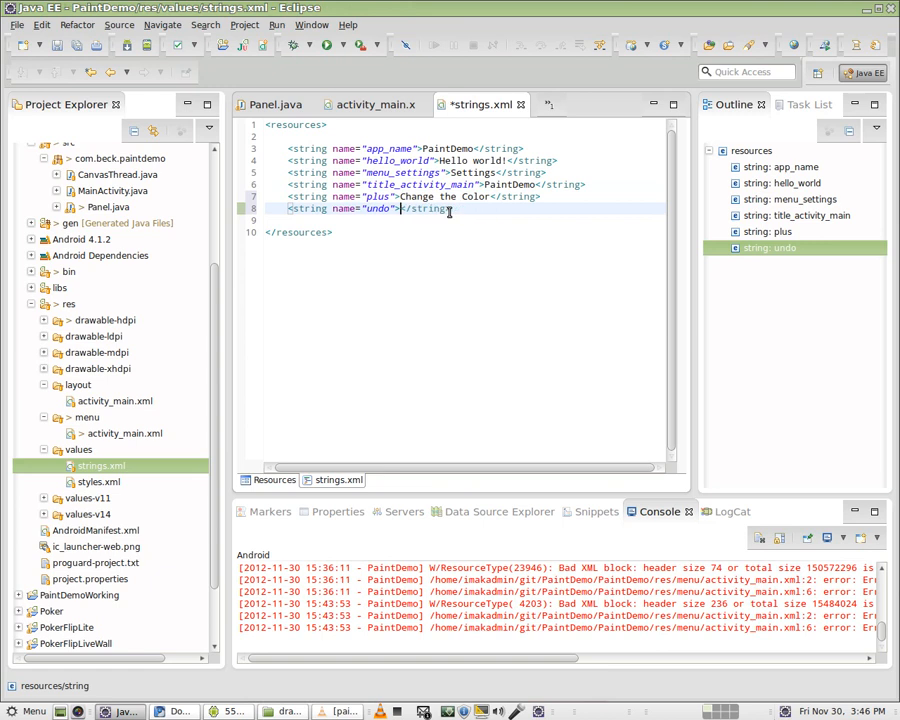
type("Clear the Canvas")
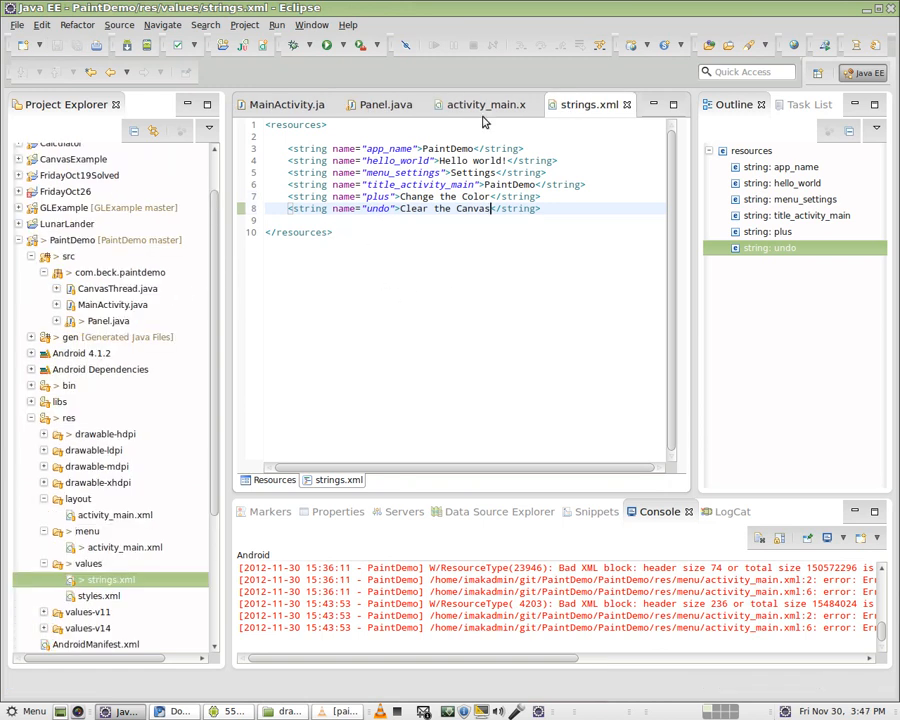
Return to activity_main.xml and relaunch PaintDemo on the emulator.
left_click(484, 104)
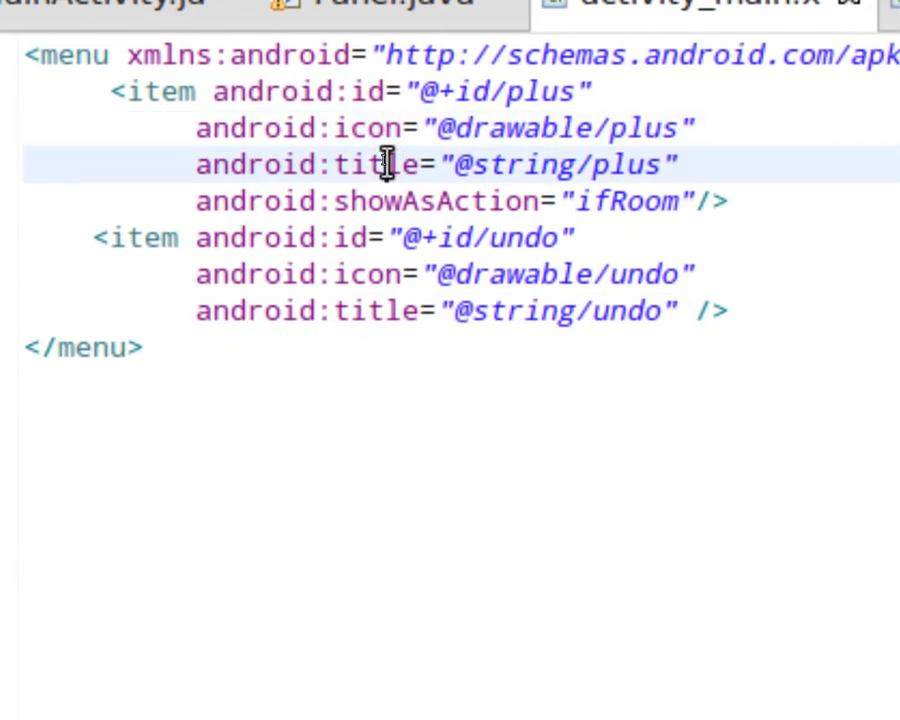
scroll("right", 3)
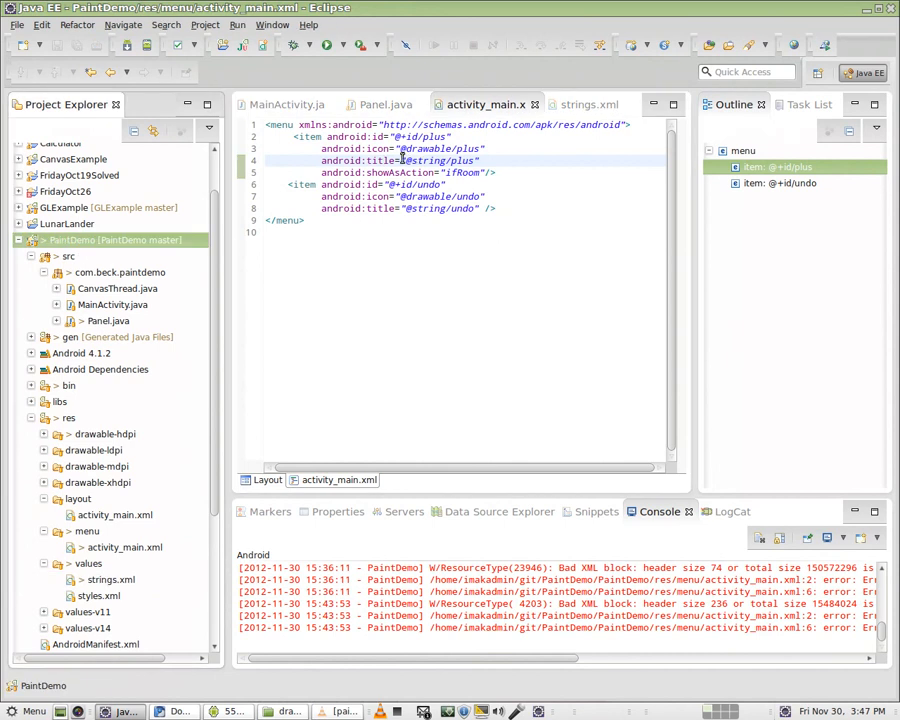
left_click(283, 104)
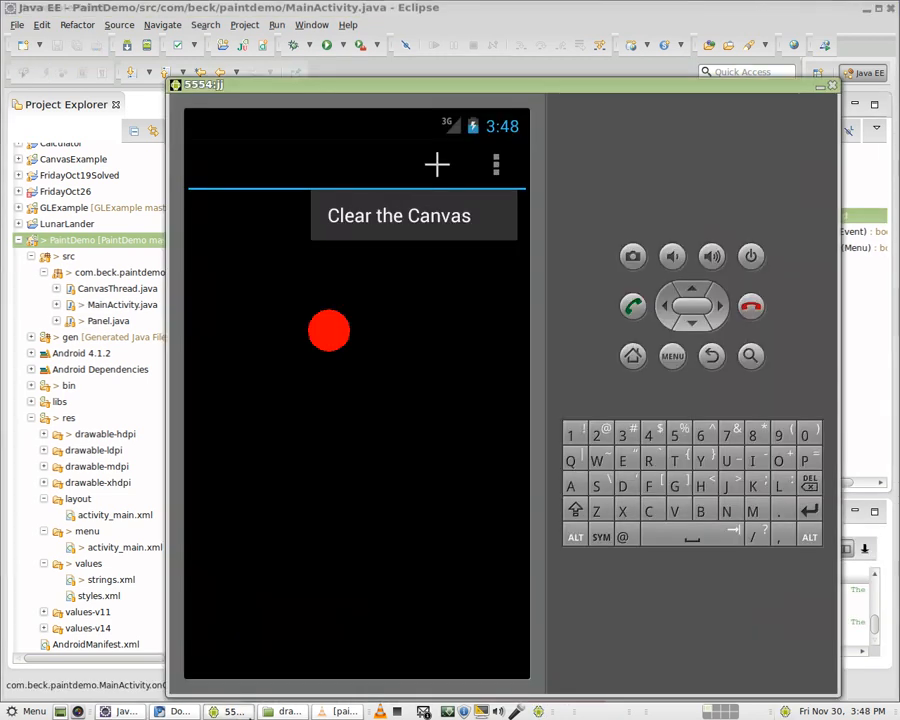
mouse_move(409, 178)
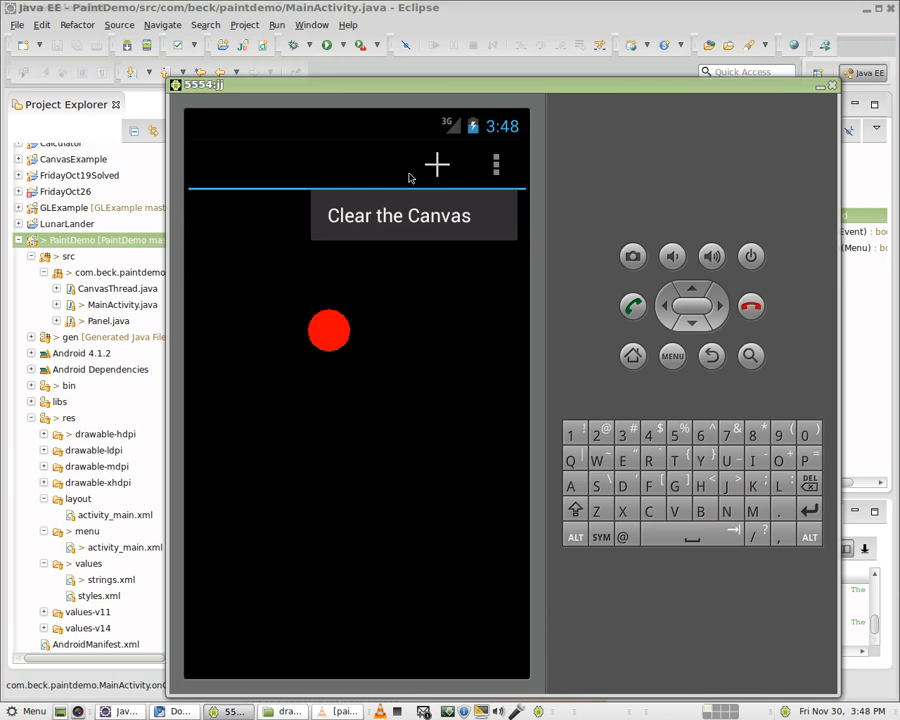
mouse_move(438, 168)
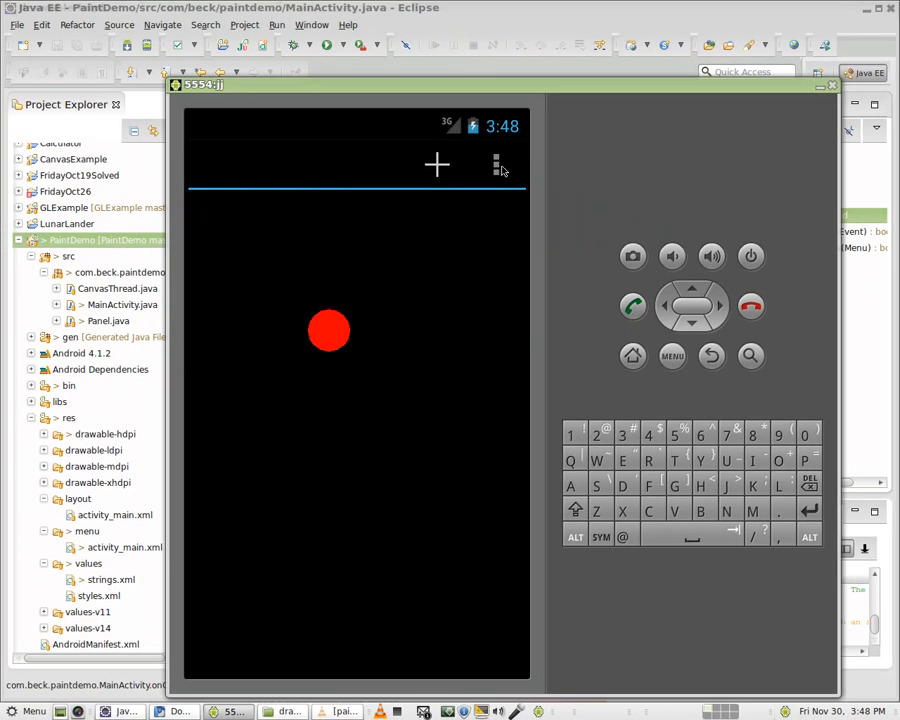
Confirm the overflow menu lists Clear the Canvas, then return to activity_main.xml.
left_click(496, 165)
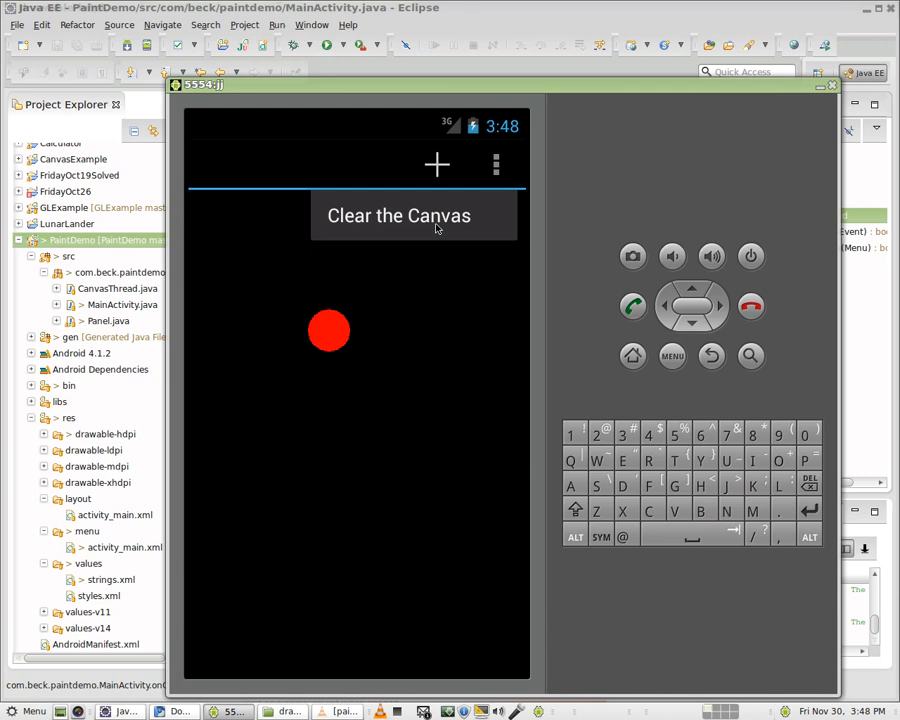
mouse_move(460, 175)
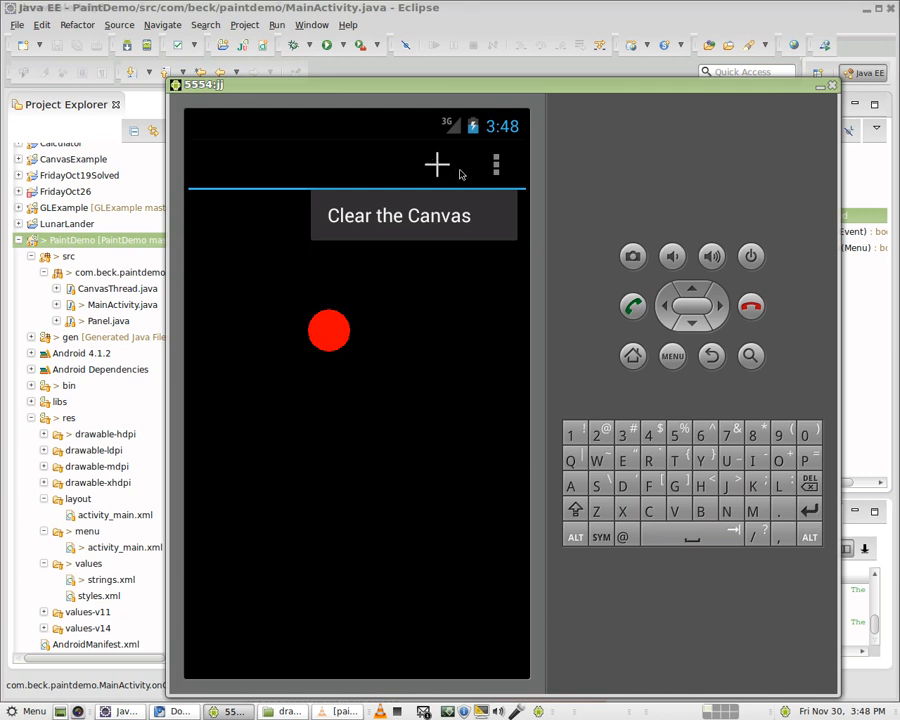
mouse_move(298, 158)
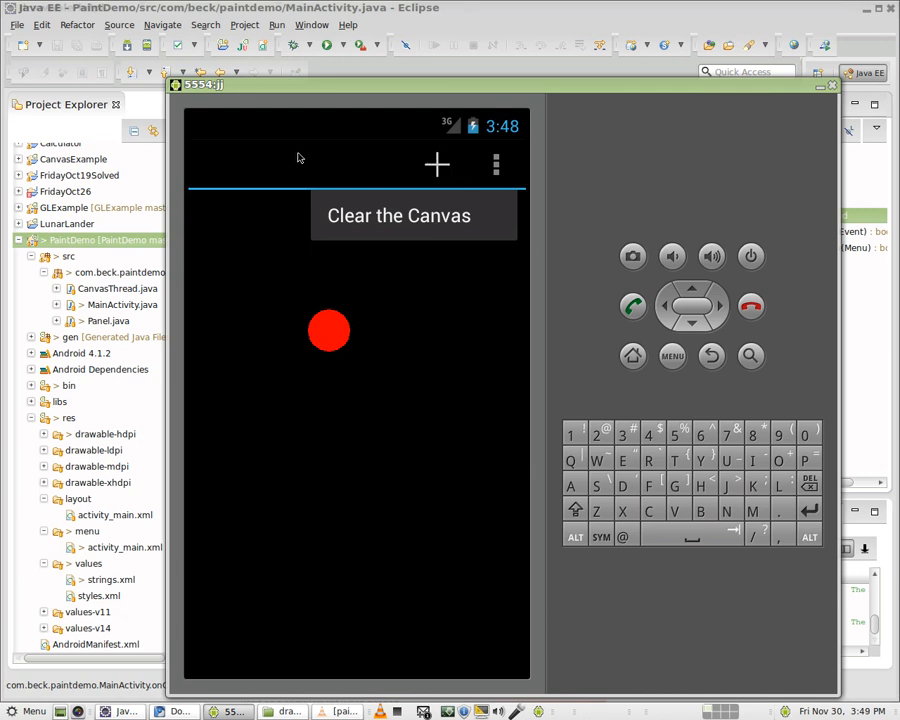
mouse_move(529, 167)
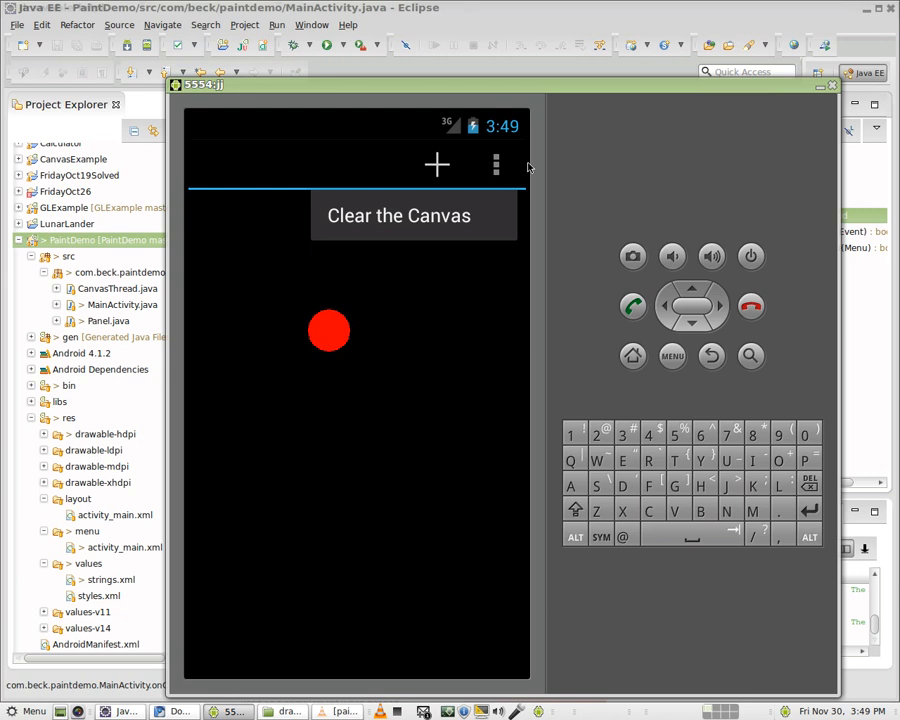
mouse_move(869, 204)
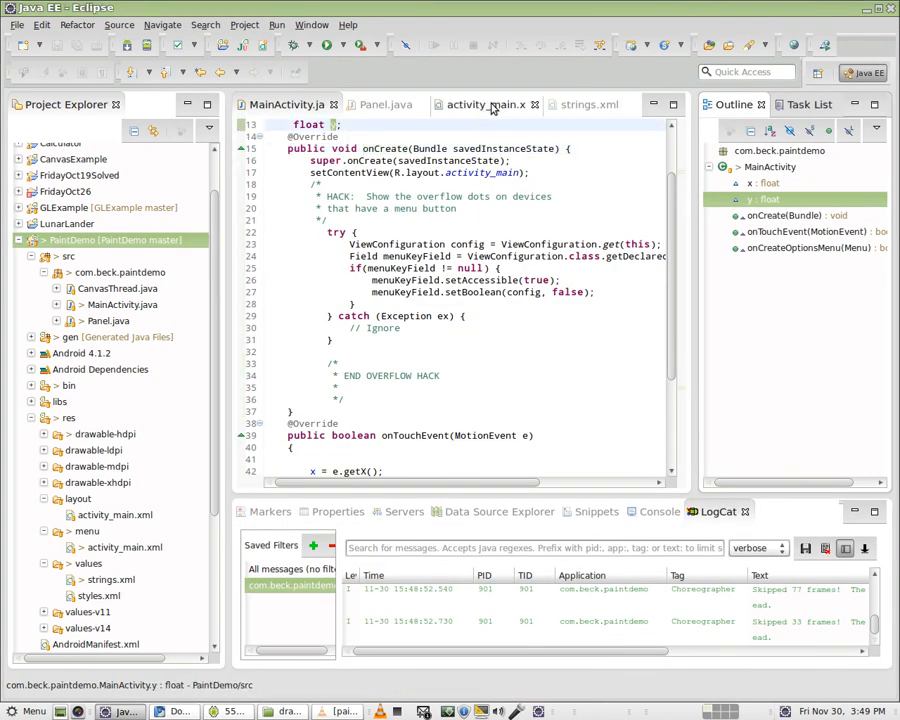
left_click(483, 104)
type("android:showAsAction=\"i\"/>")
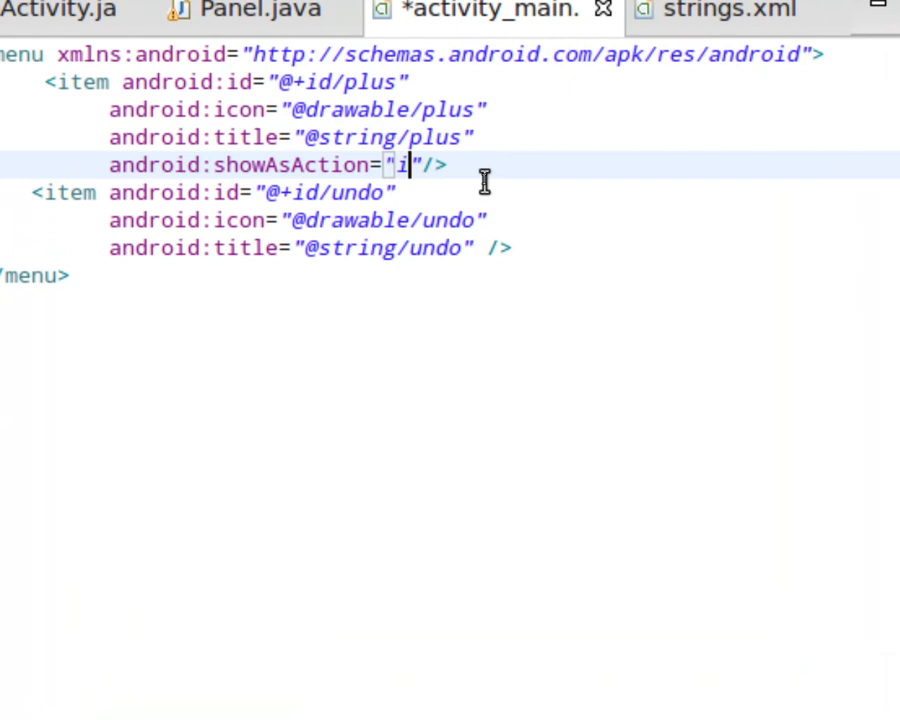
Set android:showAsAction to always for both the plus and undo items.
type("always")
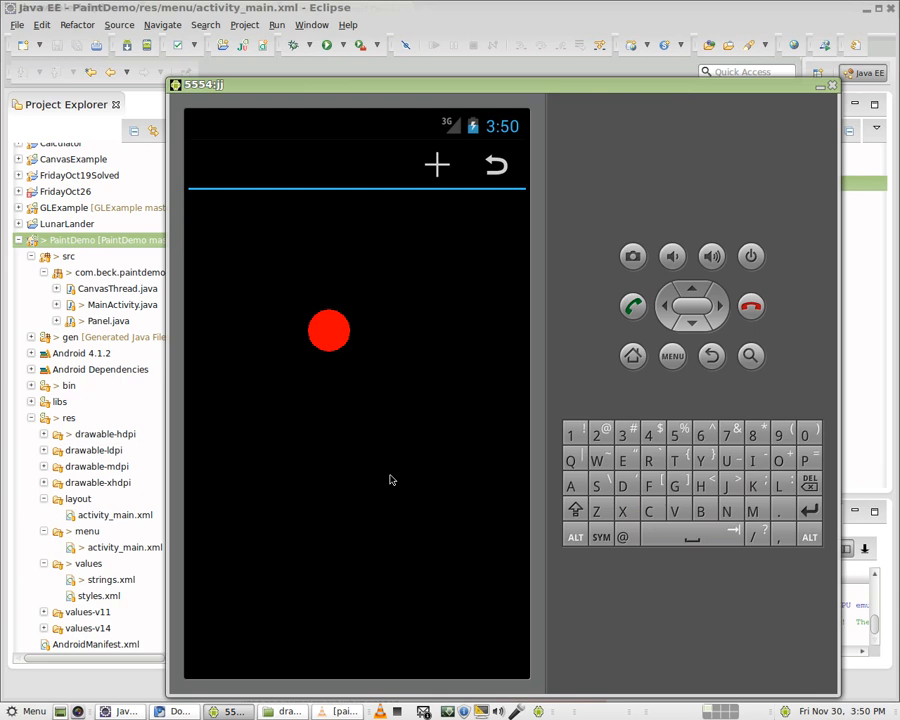
mouse_move(417, 155)
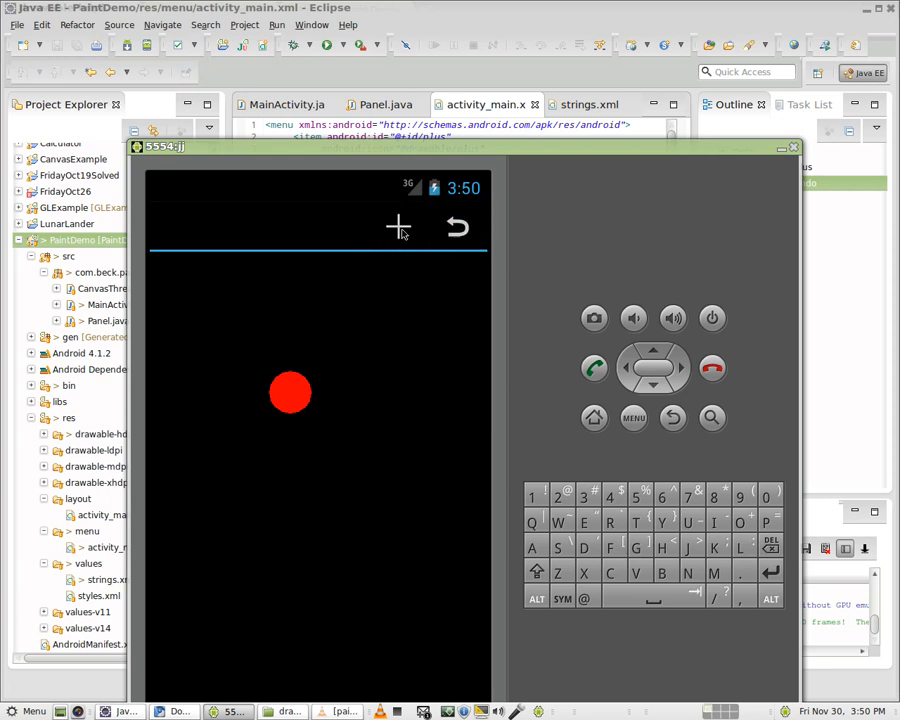
mouse_move(440, 238)
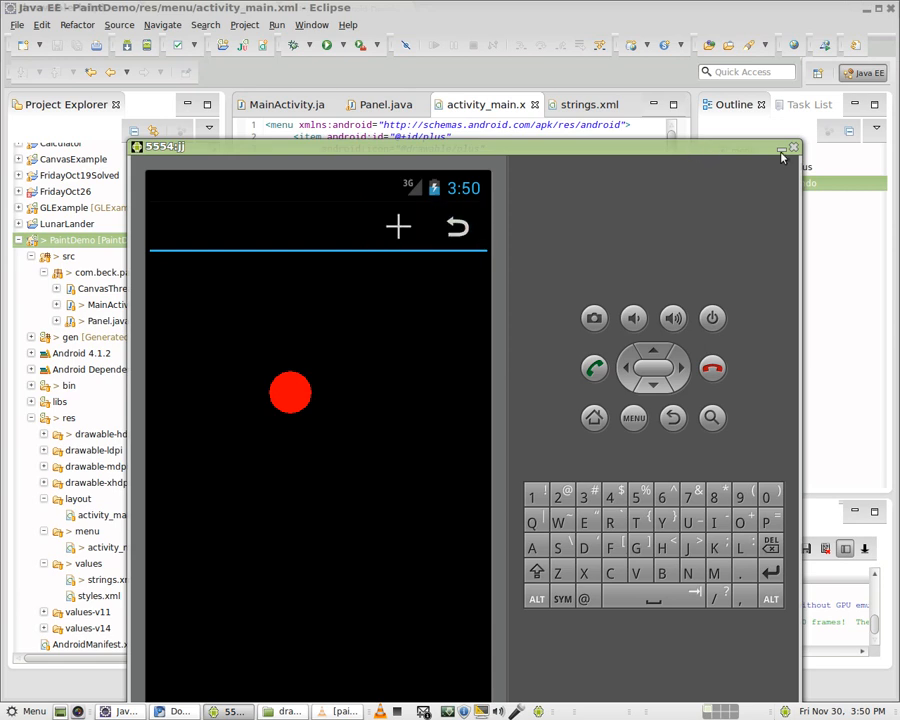
Minimize the emulator and scroll MainActivity.java to the onCreateOptionsMenu method.
left_click(792, 147)
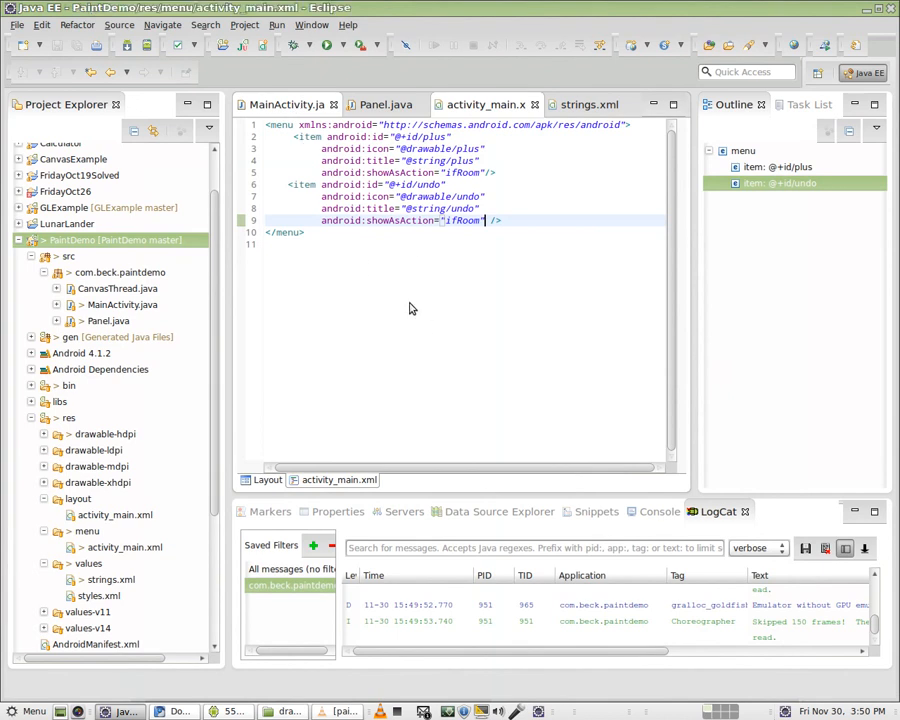
left_click(285, 104)
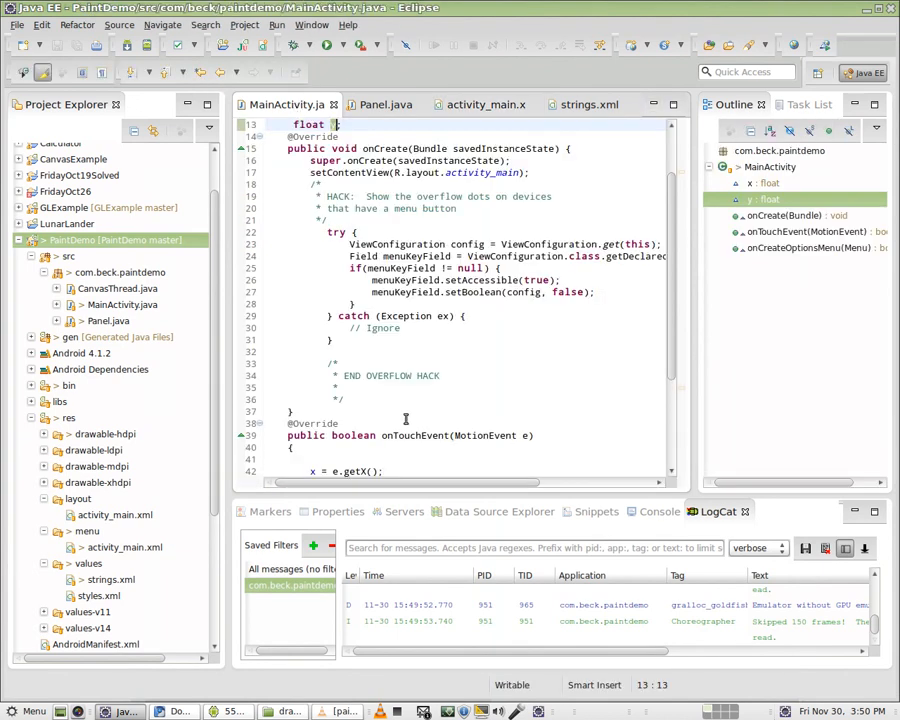
mouse_move(534, 359)
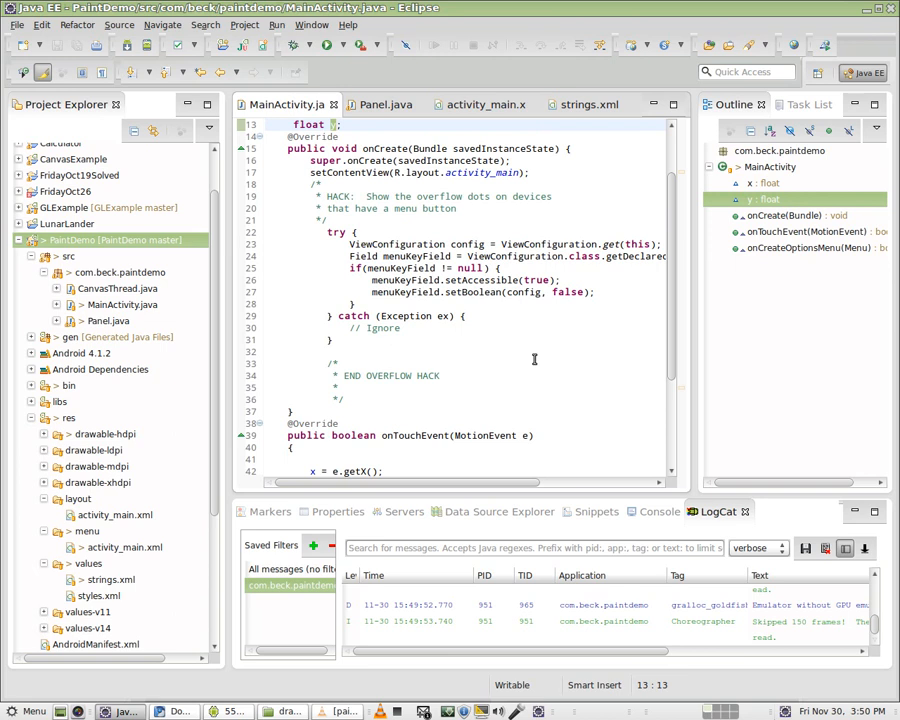
scroll("down", 3)
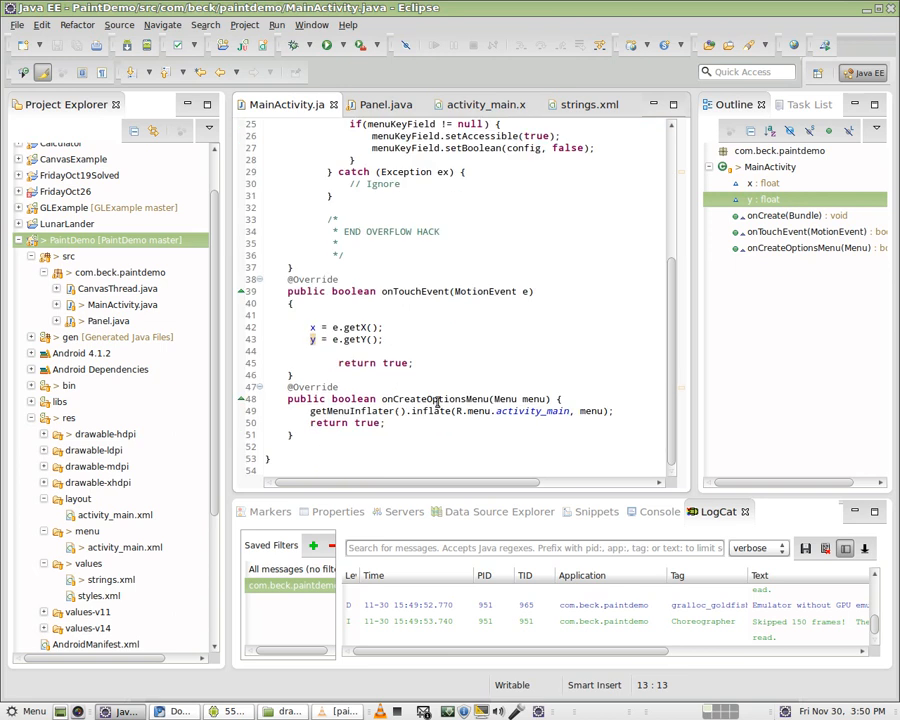
left_click(300, 434)
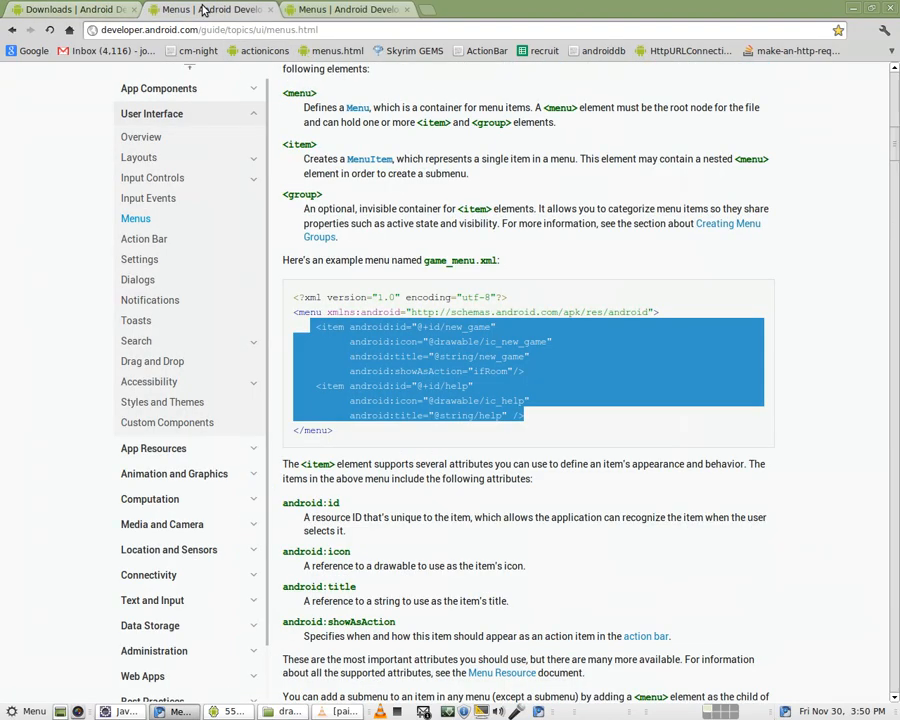
mouse_move(141, 18)
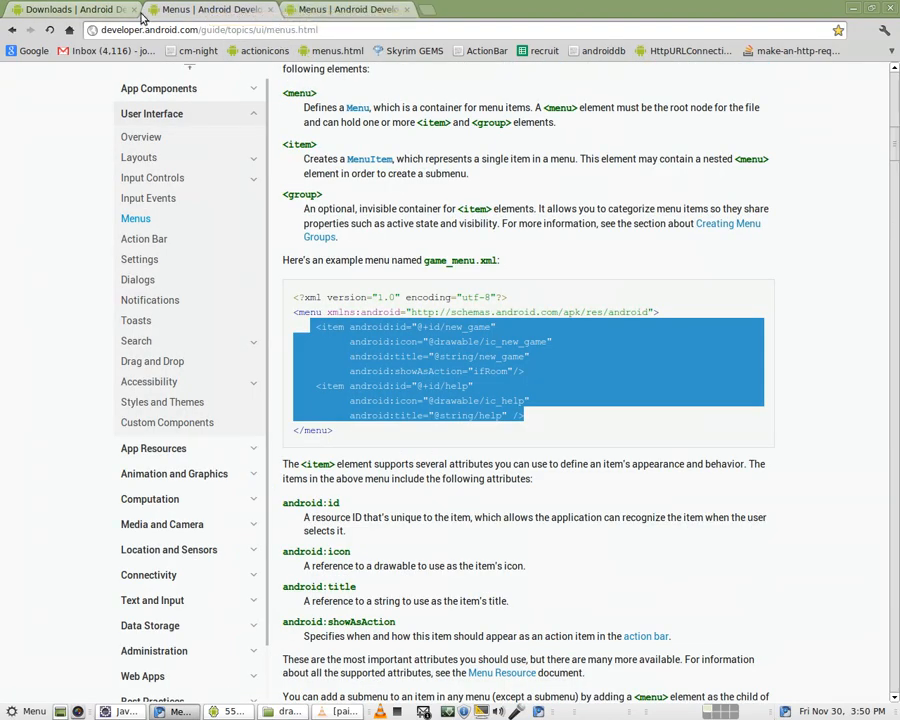
scroll("down", 3)
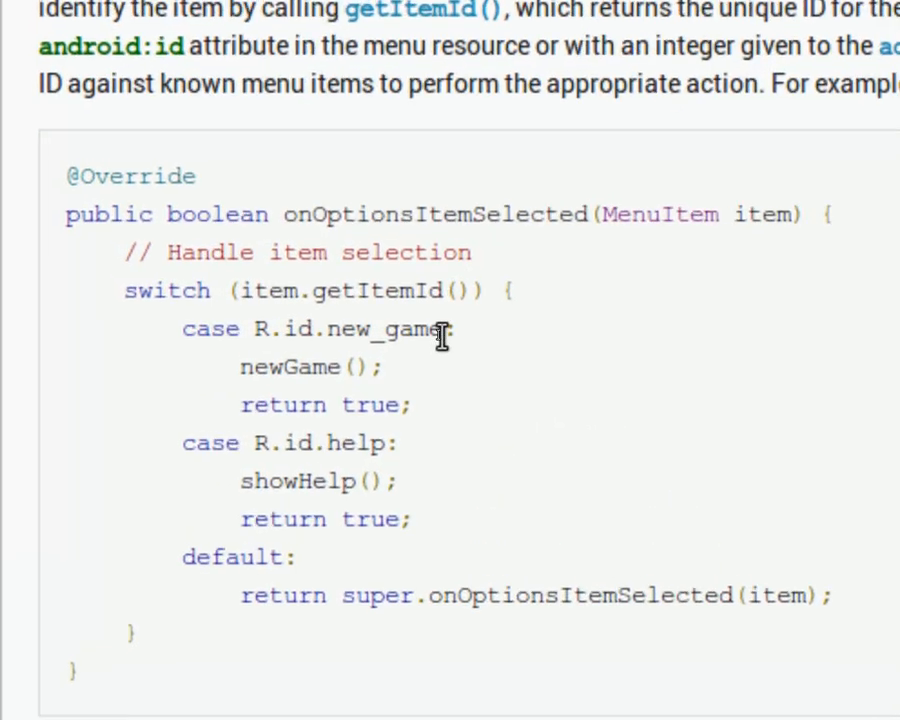
scroll("up", 3)
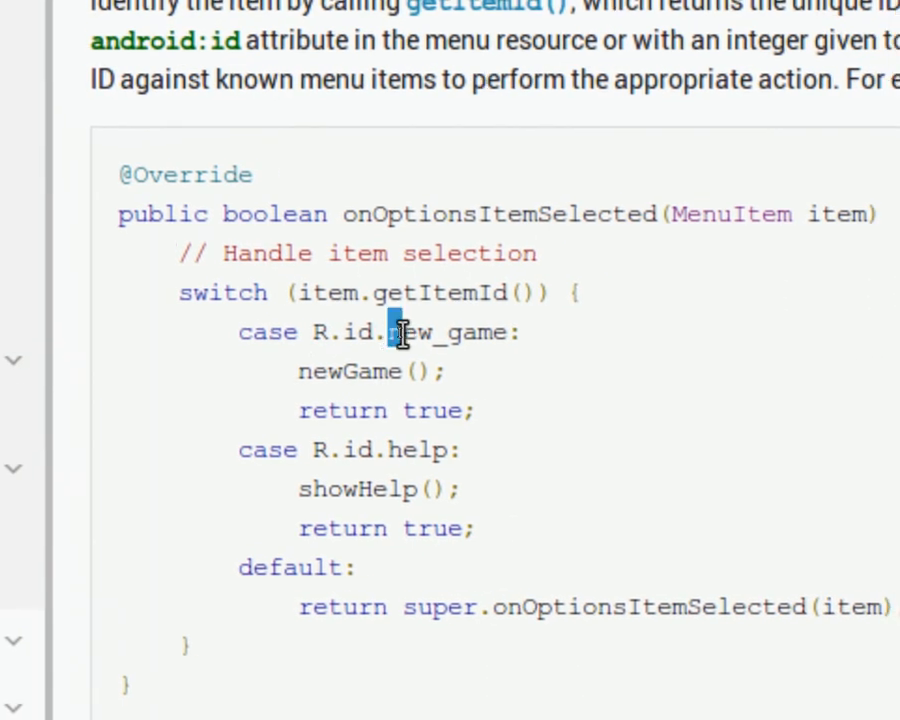
double_click(420, 332)
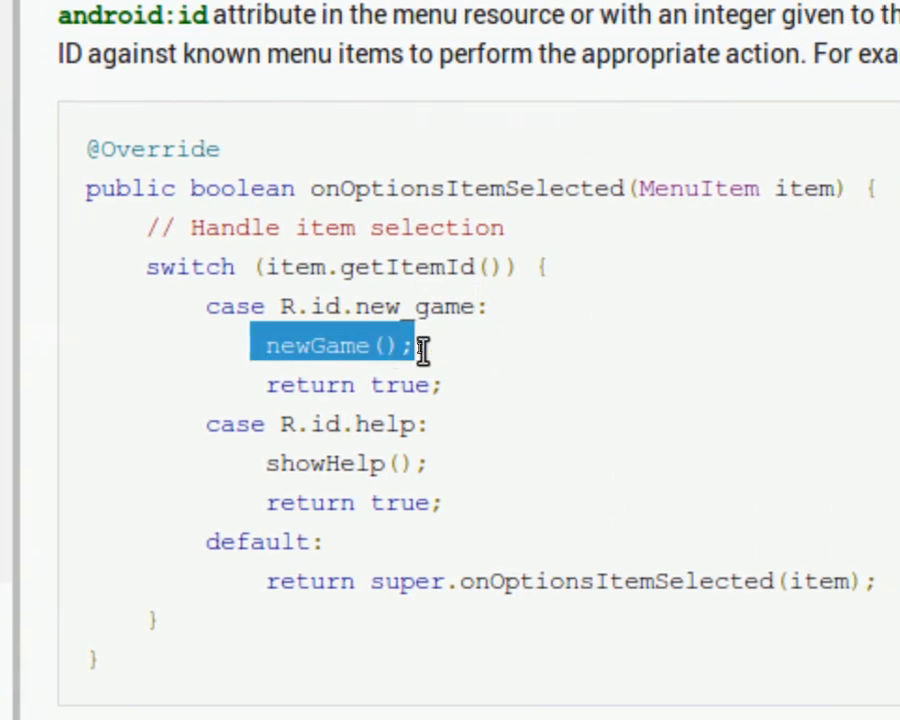
scroll("up", 3)
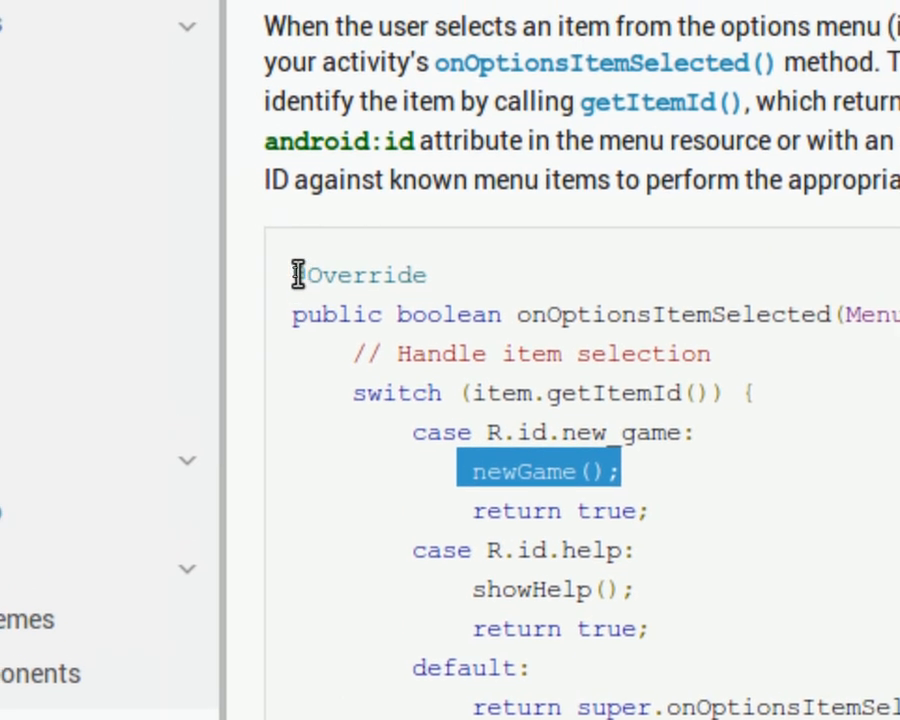
double_click(300, 275)
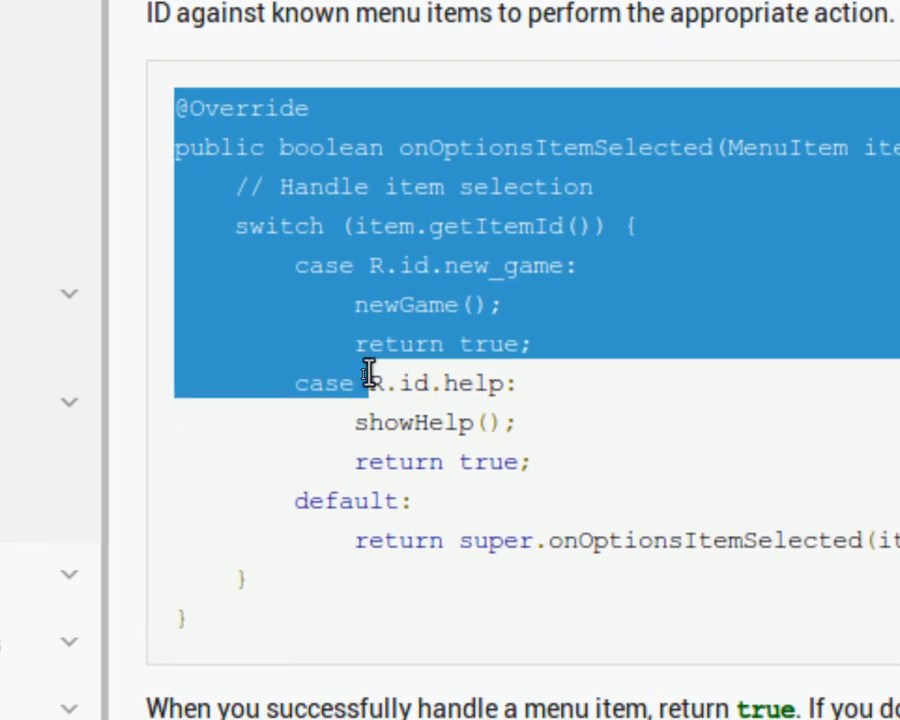
scroll("down", 3)
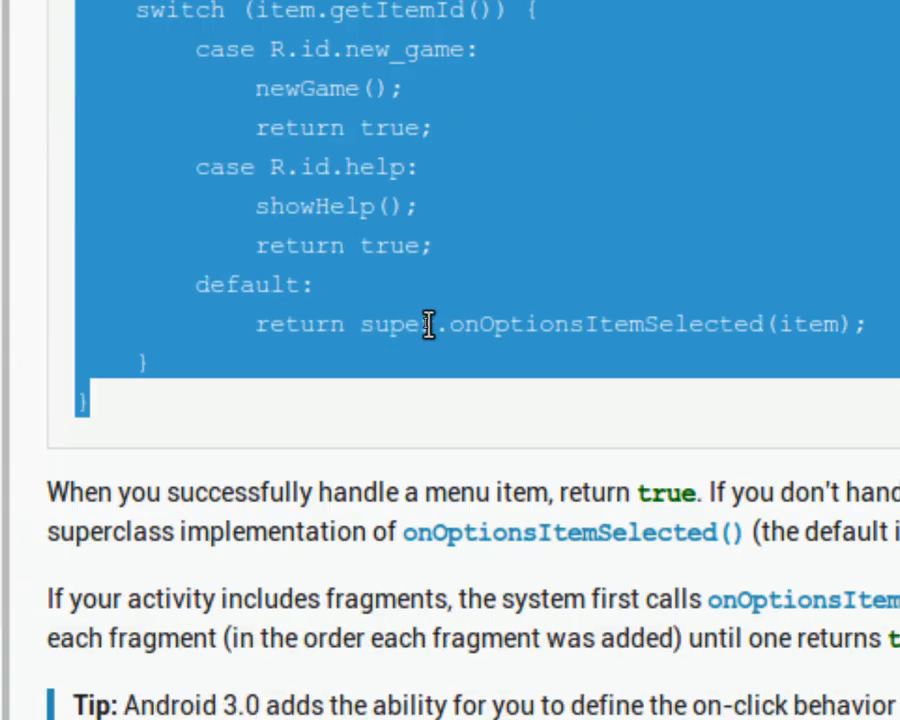
scroll("up", 3)
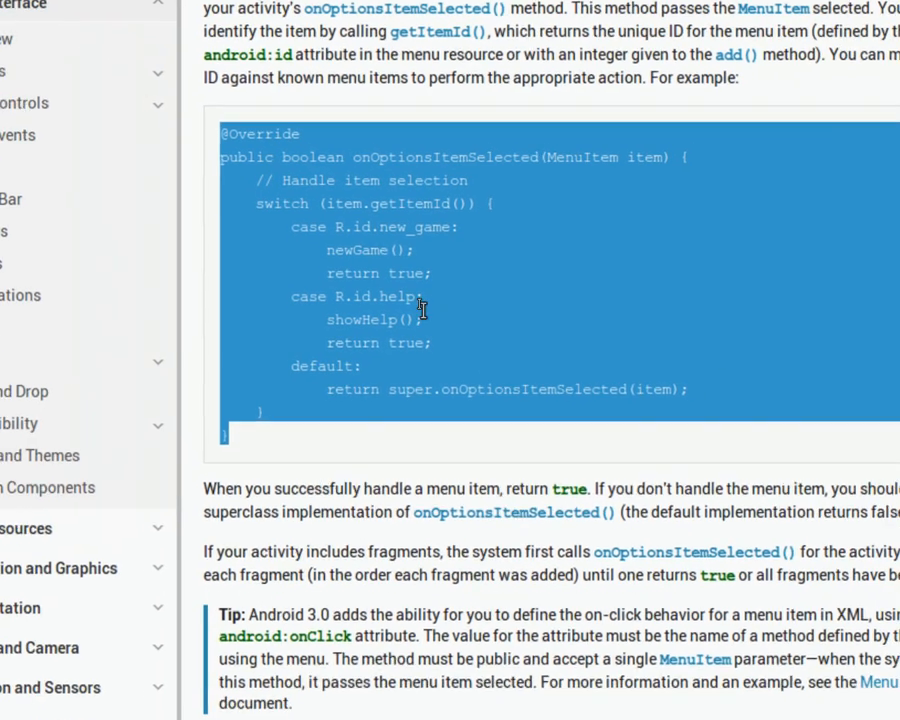
right_click(420, 310)
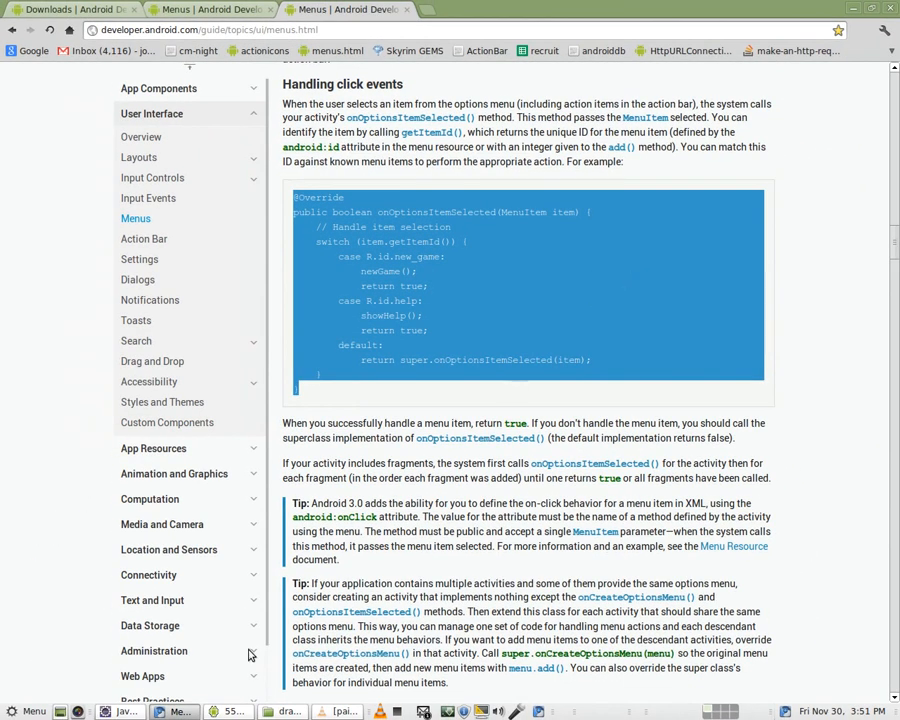
left_click(119, 711)
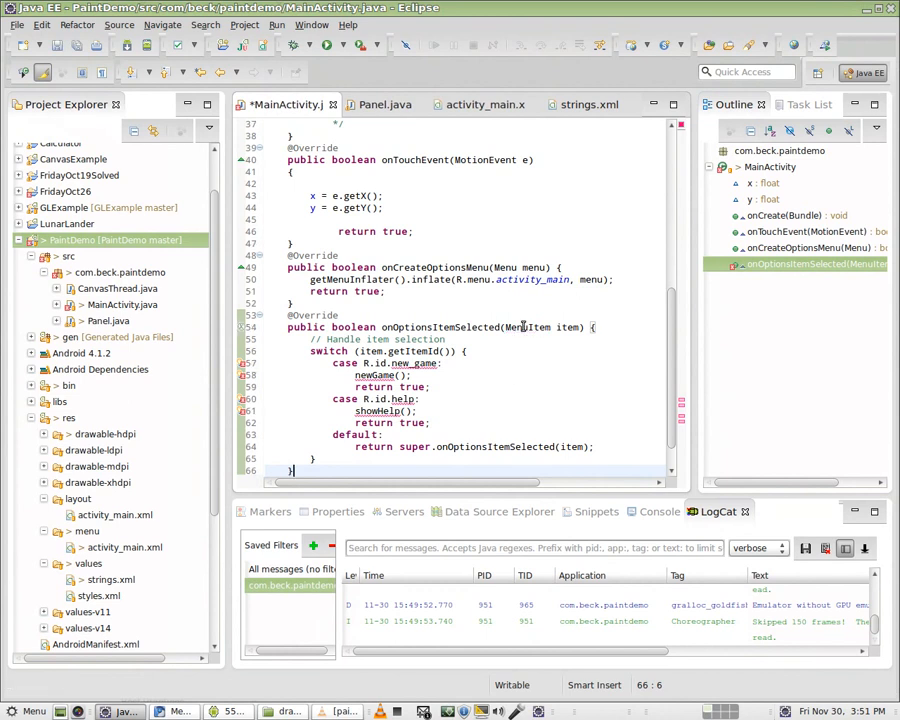
mouse_move(521, 327)
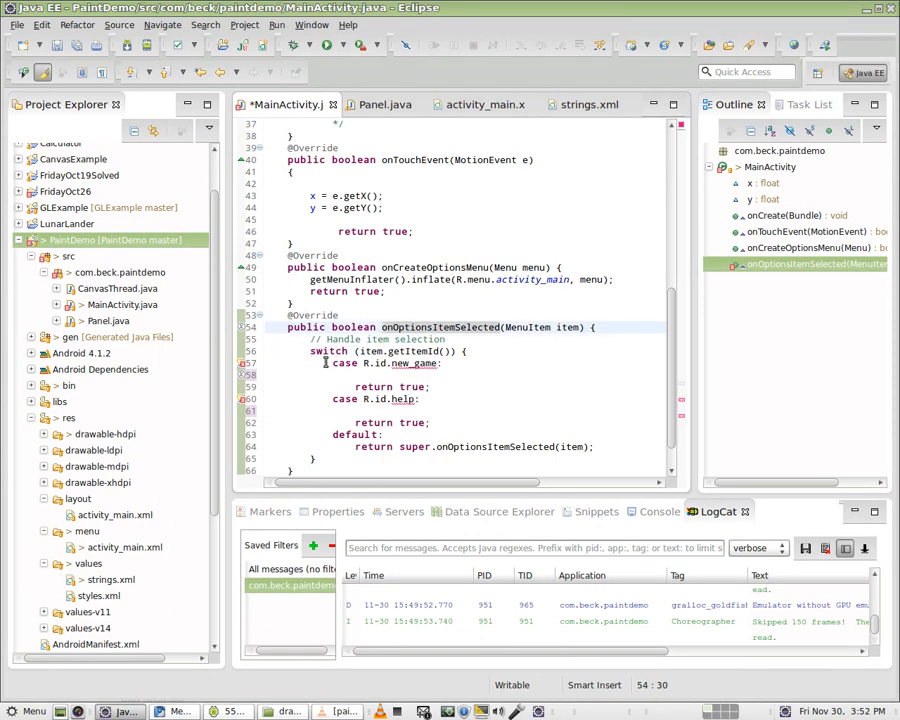
Change the case IDs from new_game and help to plus and undo, adding //nothing comments.
left_click(380, 363)
type("plus")
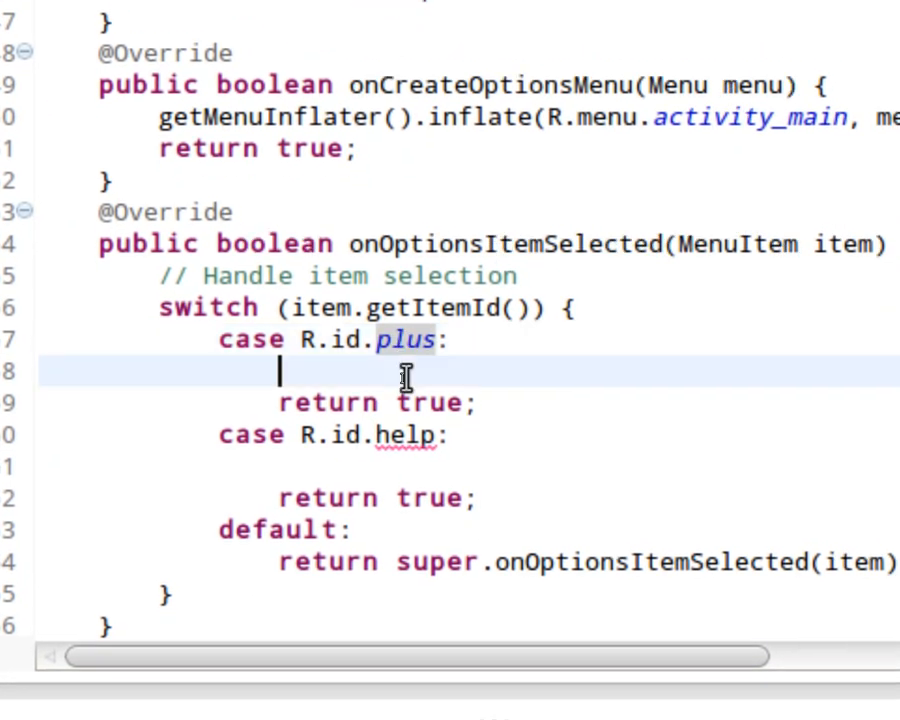
type("//noth")
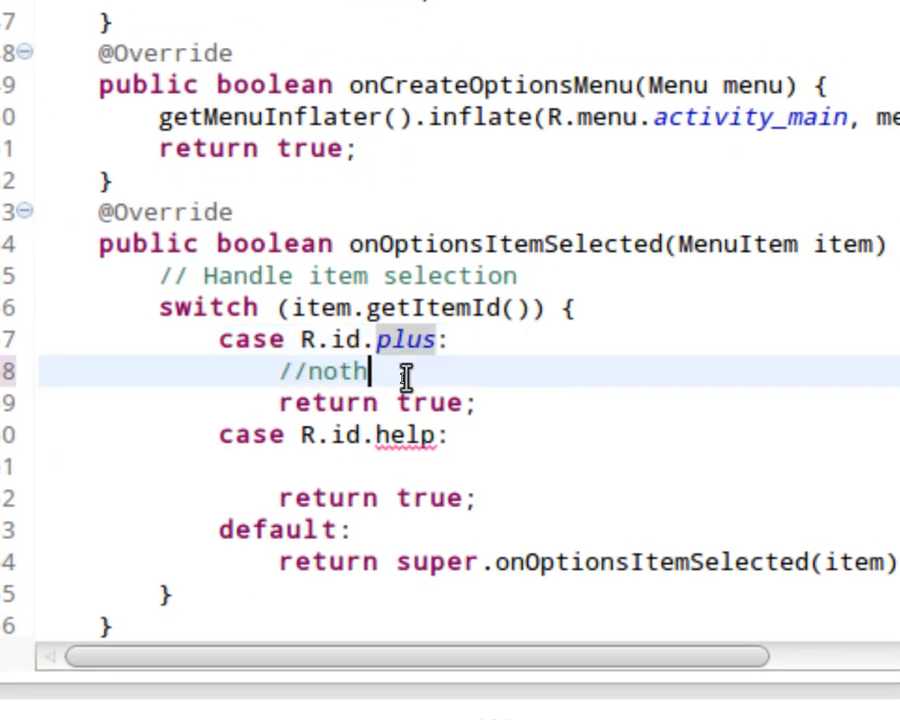
type("ing")
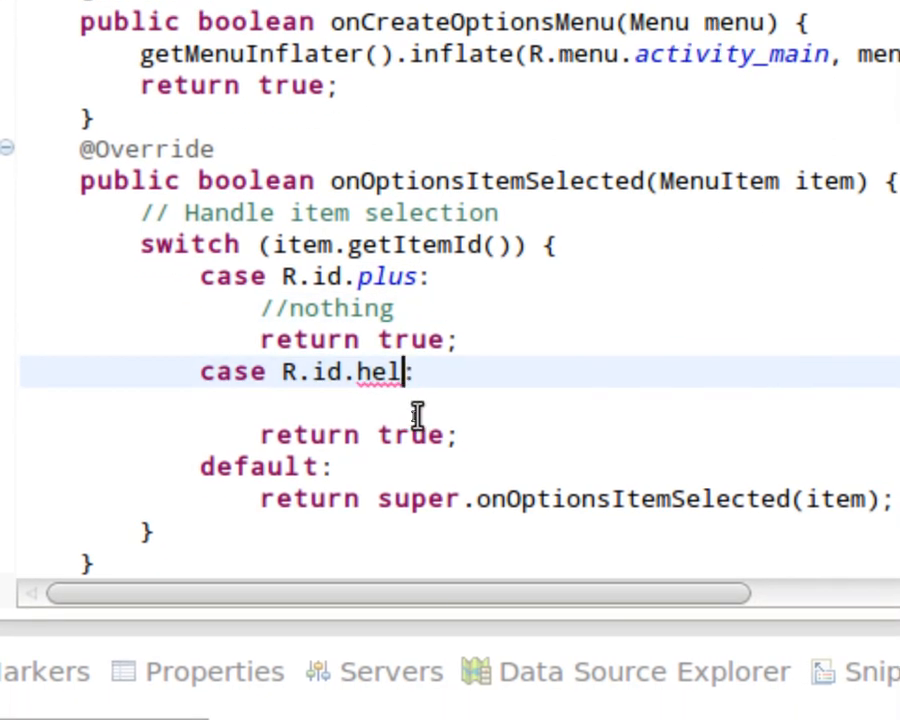
key("BackSpace")
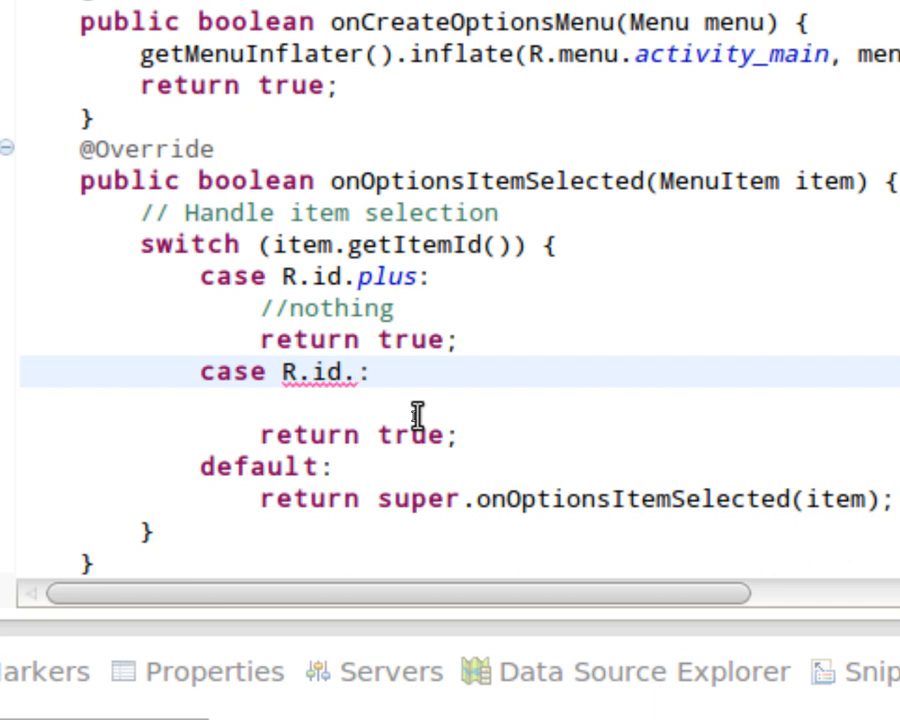
type("undo")
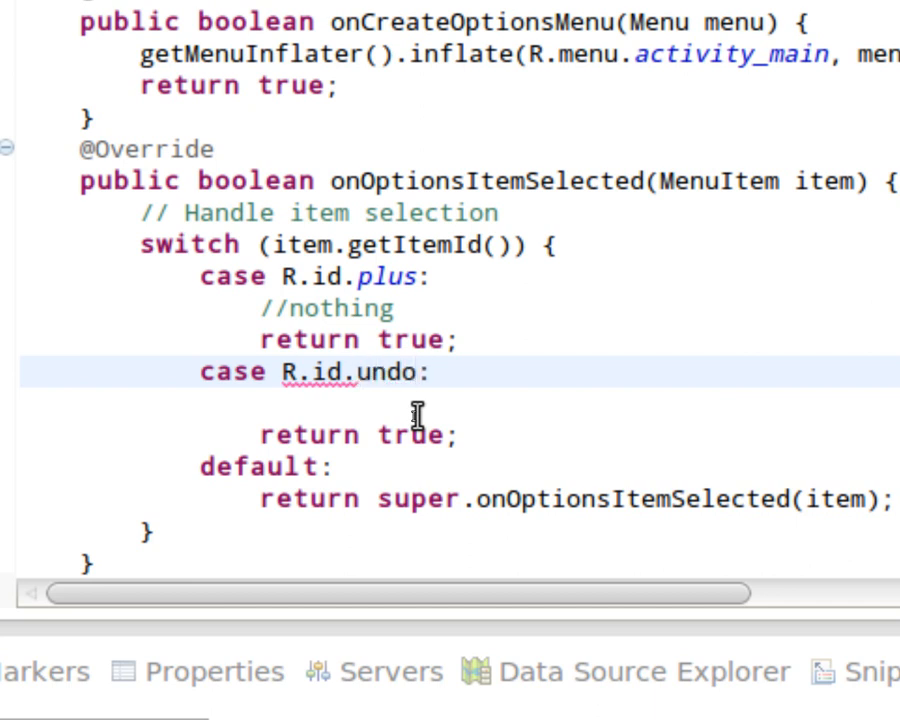
double_click(386, 371)
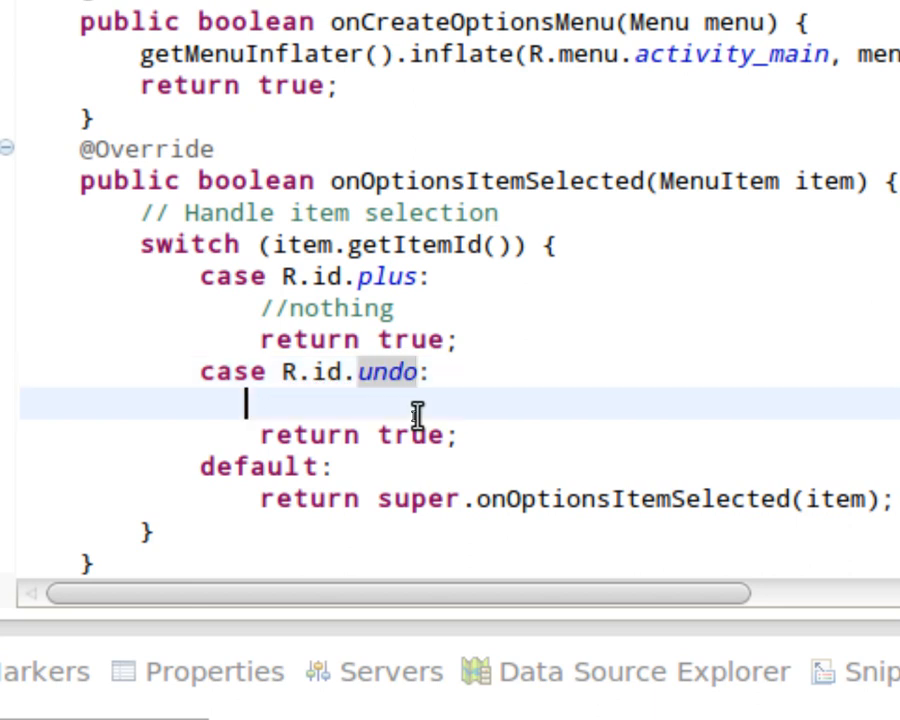
type("//nothing")
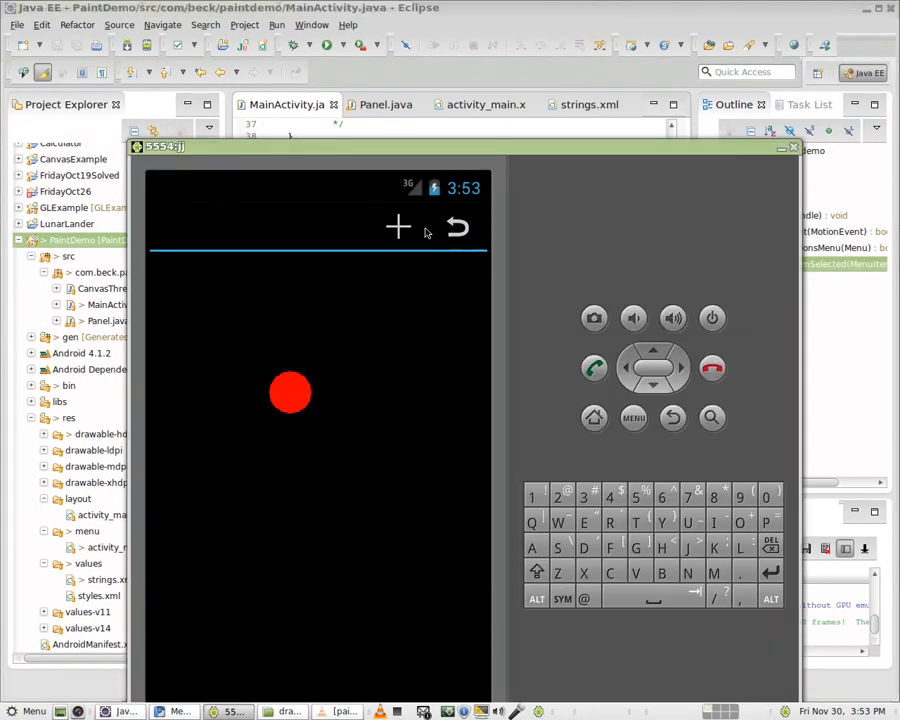
mouse_move(388, 400)
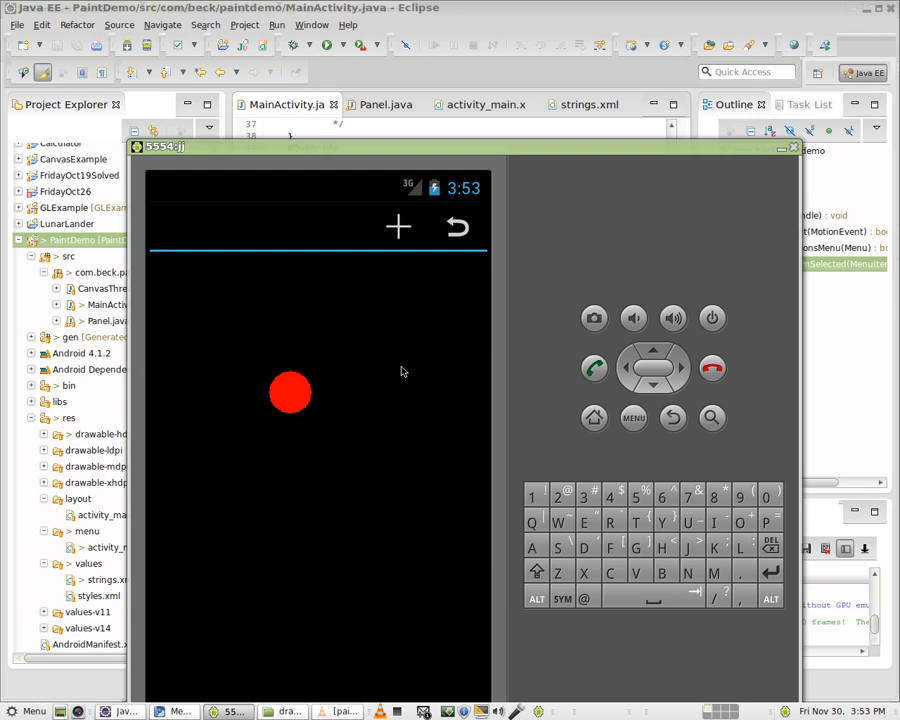
mouse_move(456, 227)
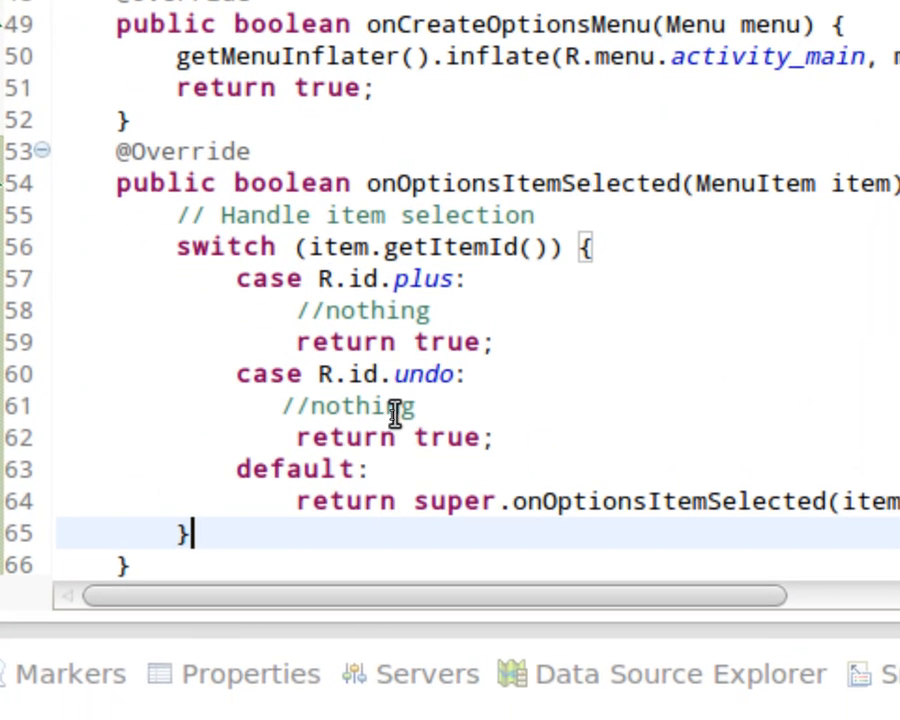
mouse_move(410, 365)
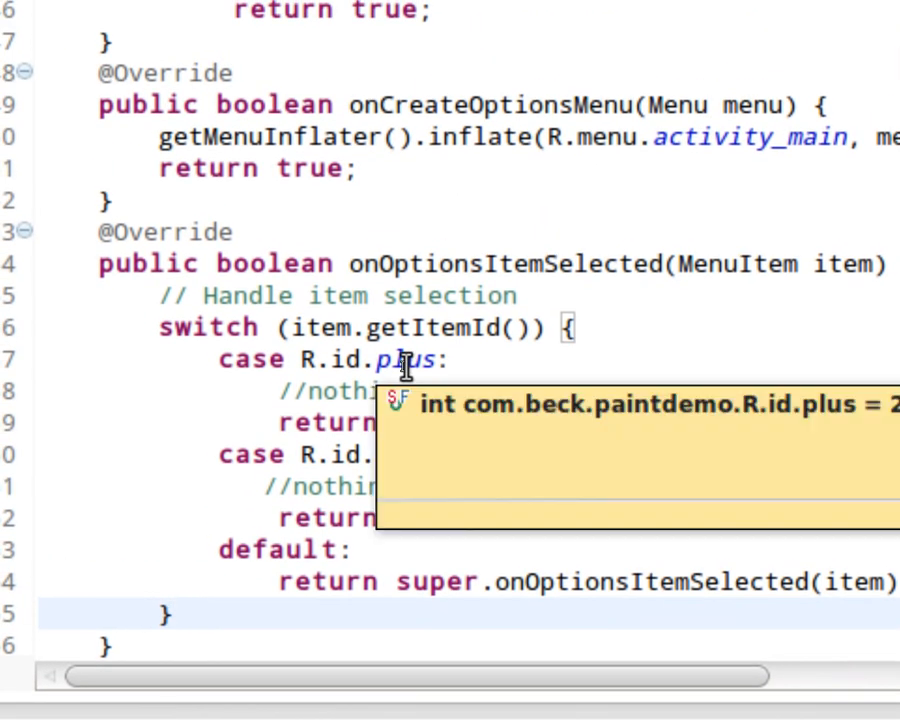